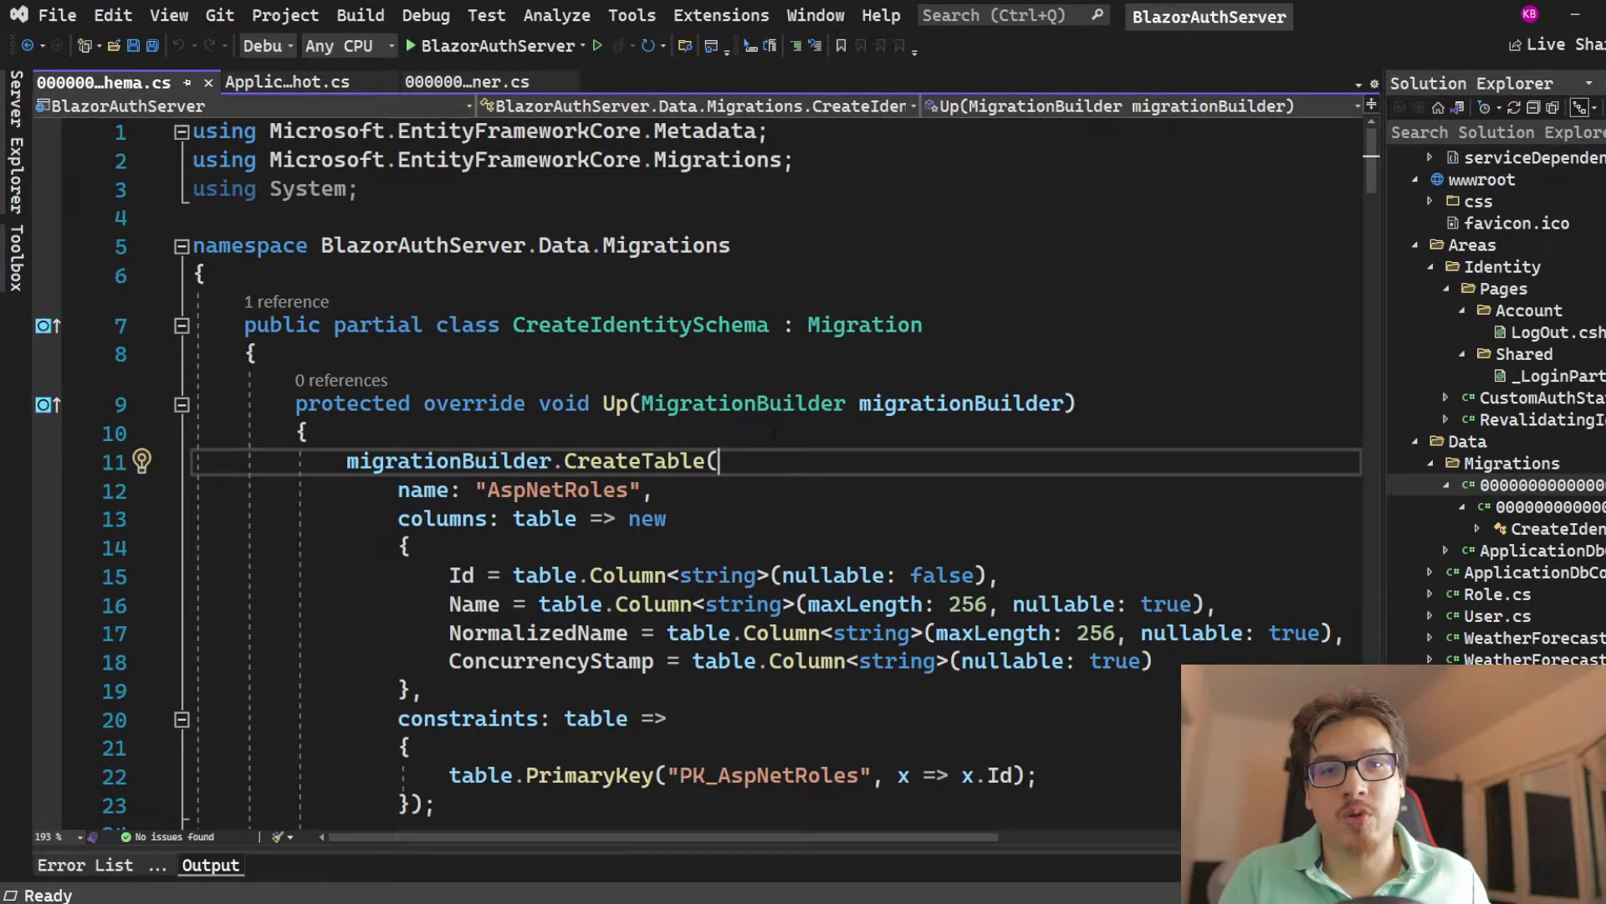
Scroll through the migration code, selecting the AspNetRoles principal table name.
scroll("down", 3)
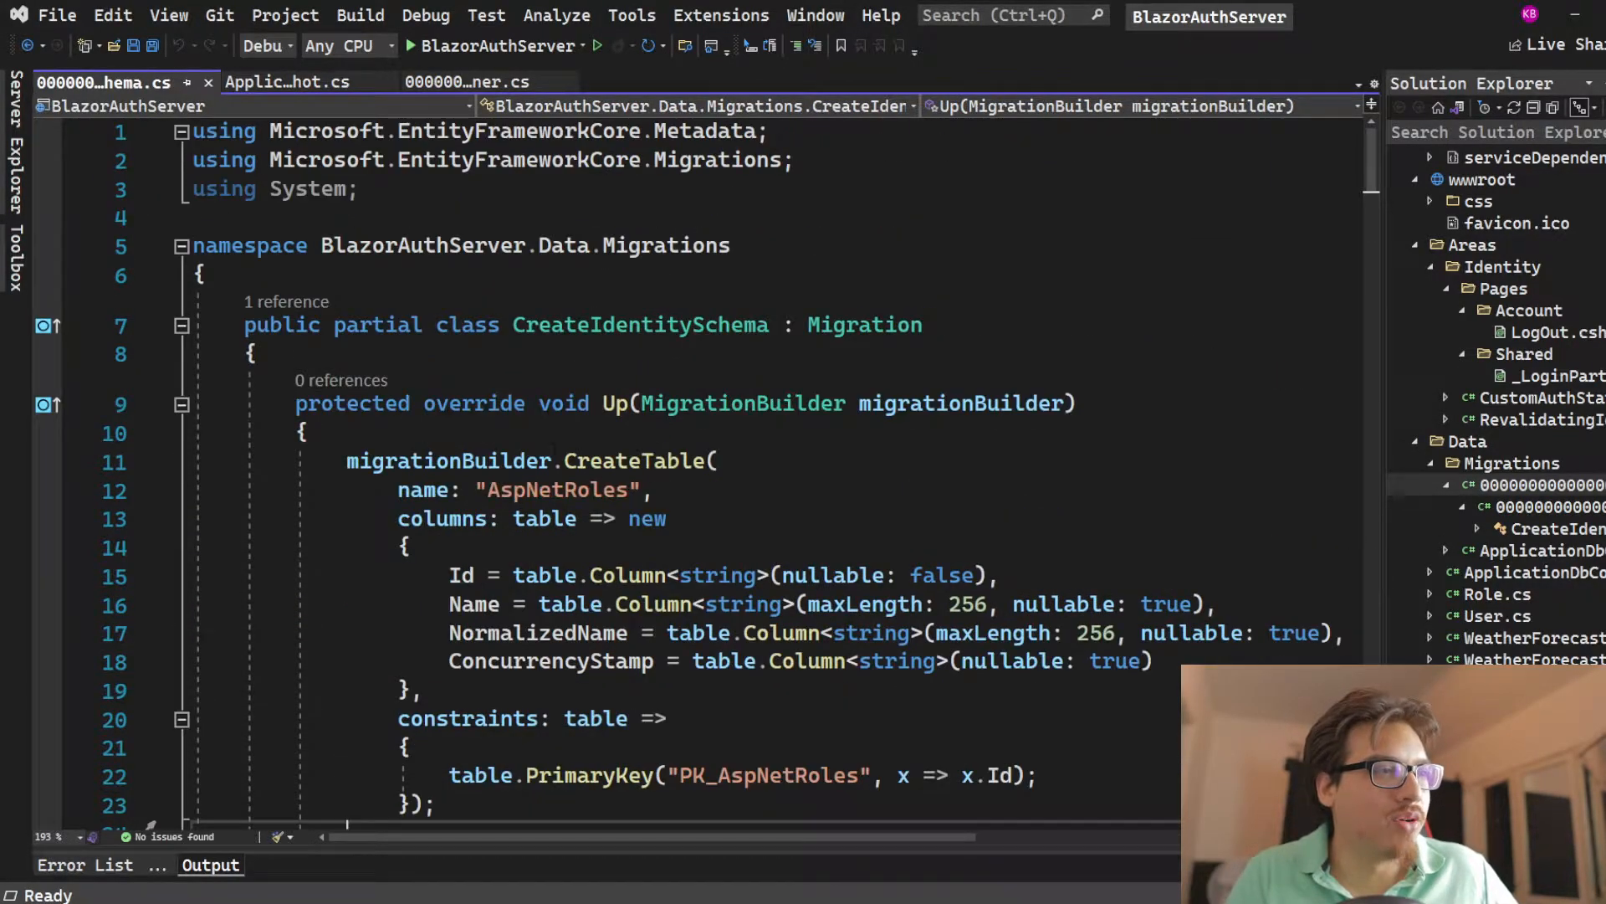
scroll("down", 3)
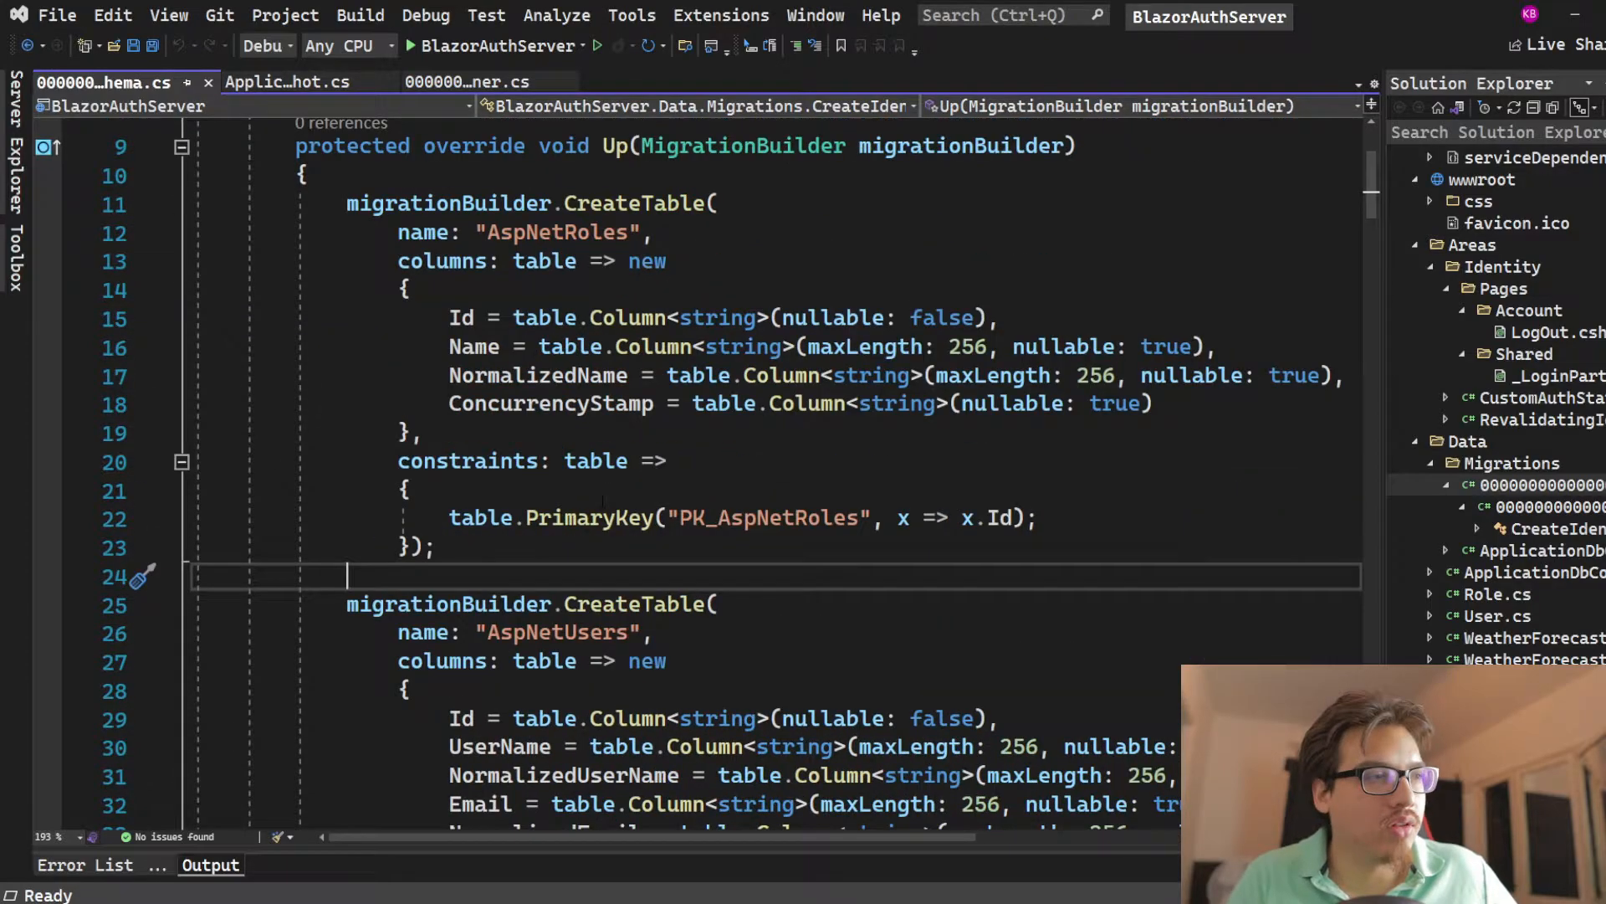
scroll("down", 3)
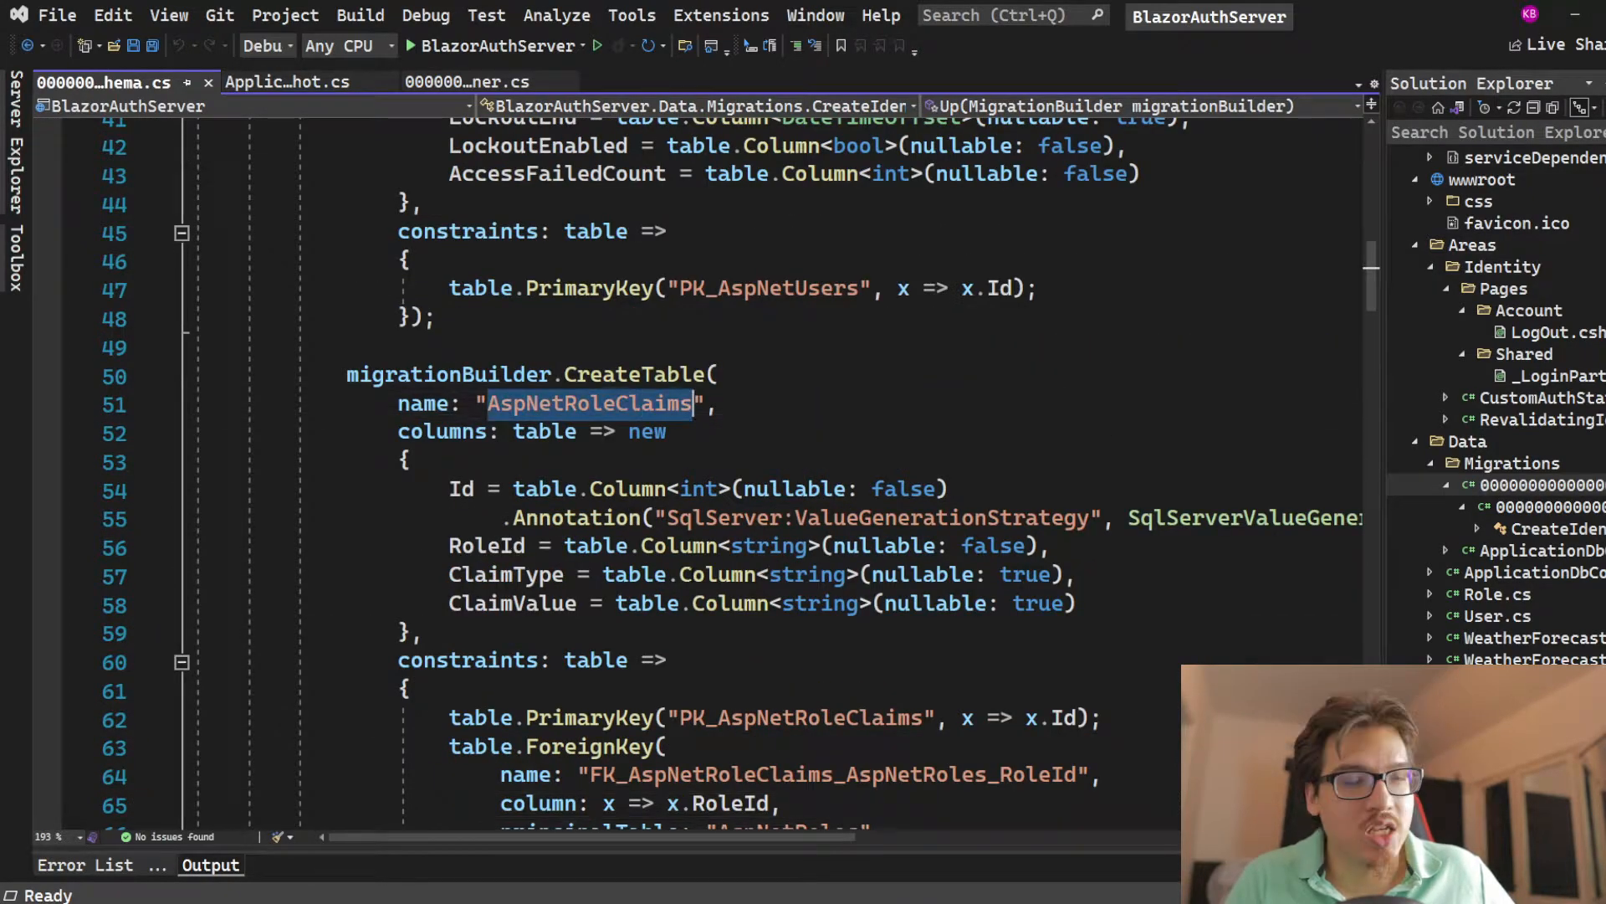
scroll("down", 3)
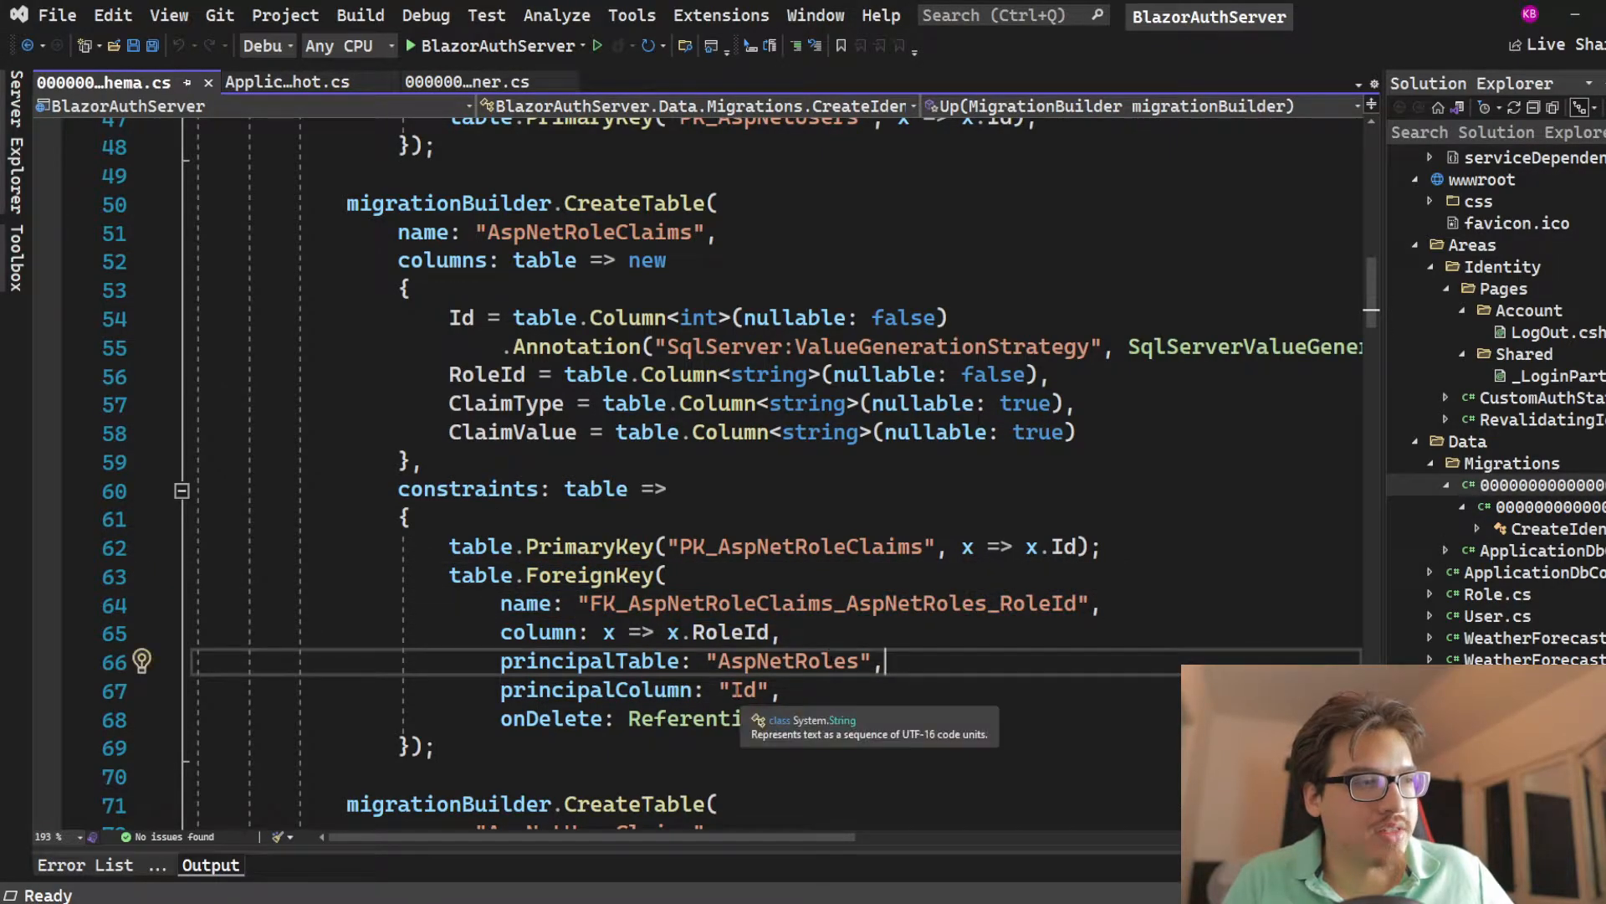
double_click(787, 661)
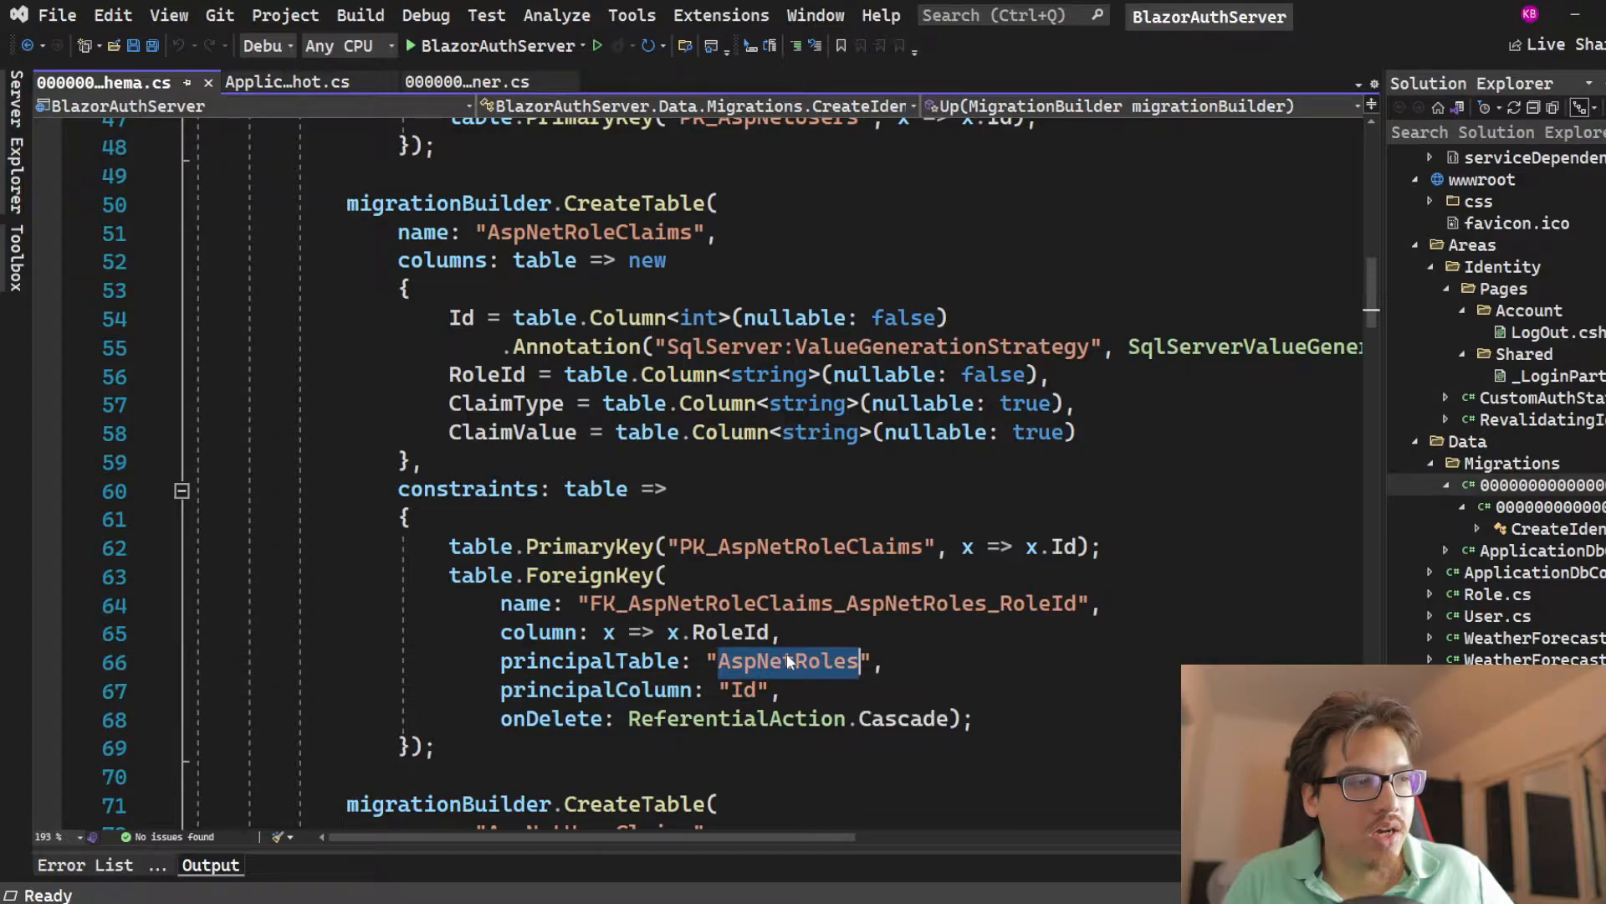
scroll("down", 3)
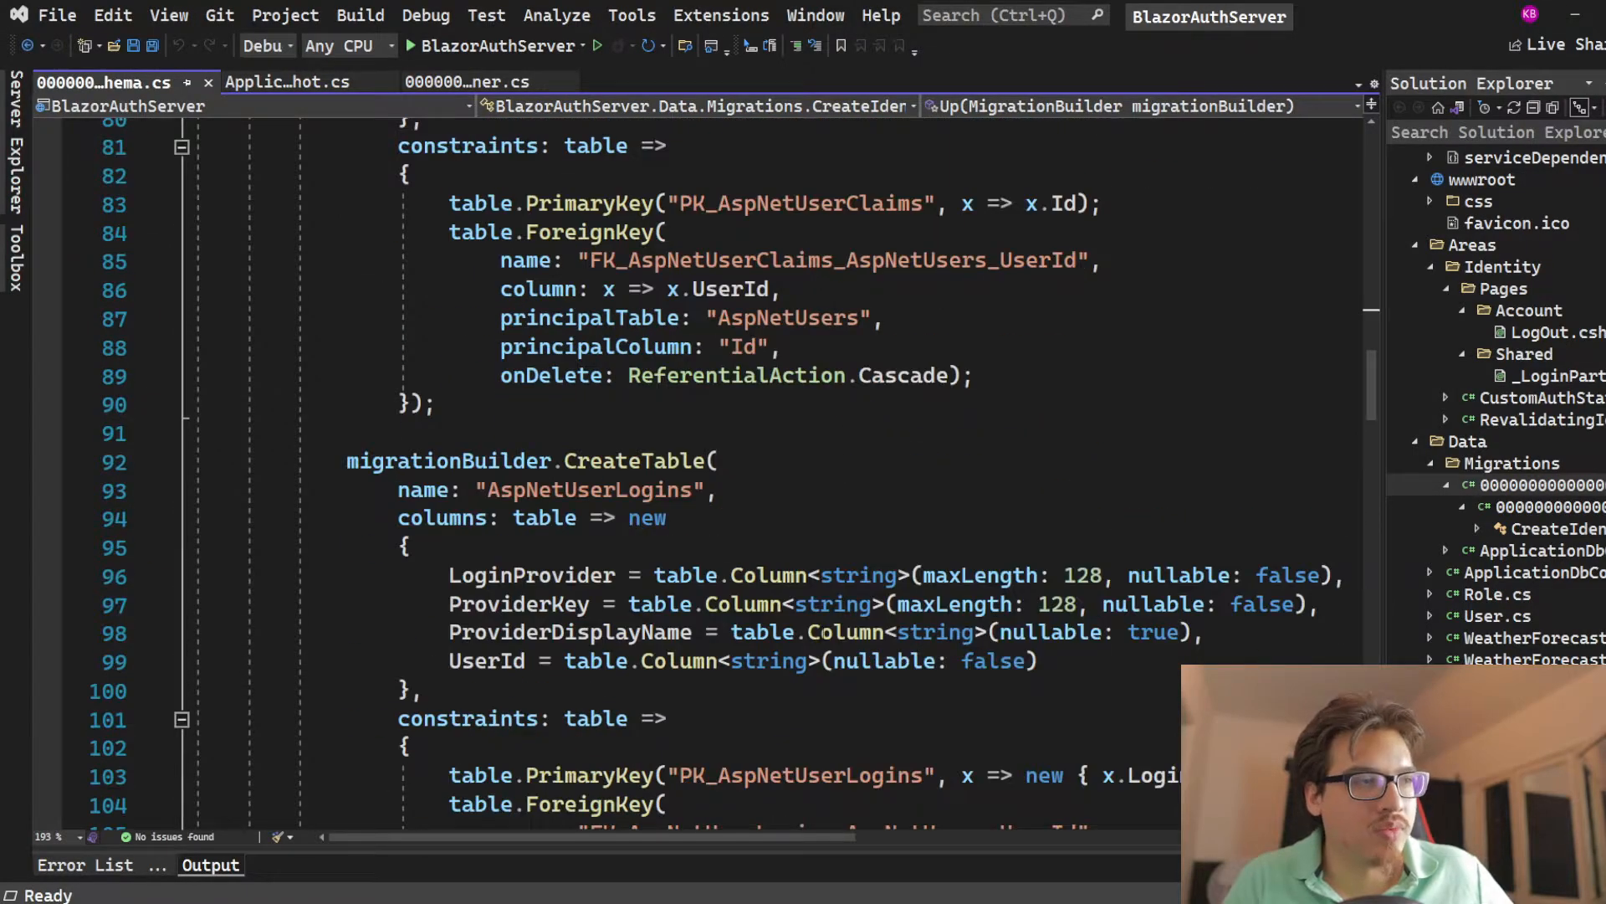
scroll("down", 3)
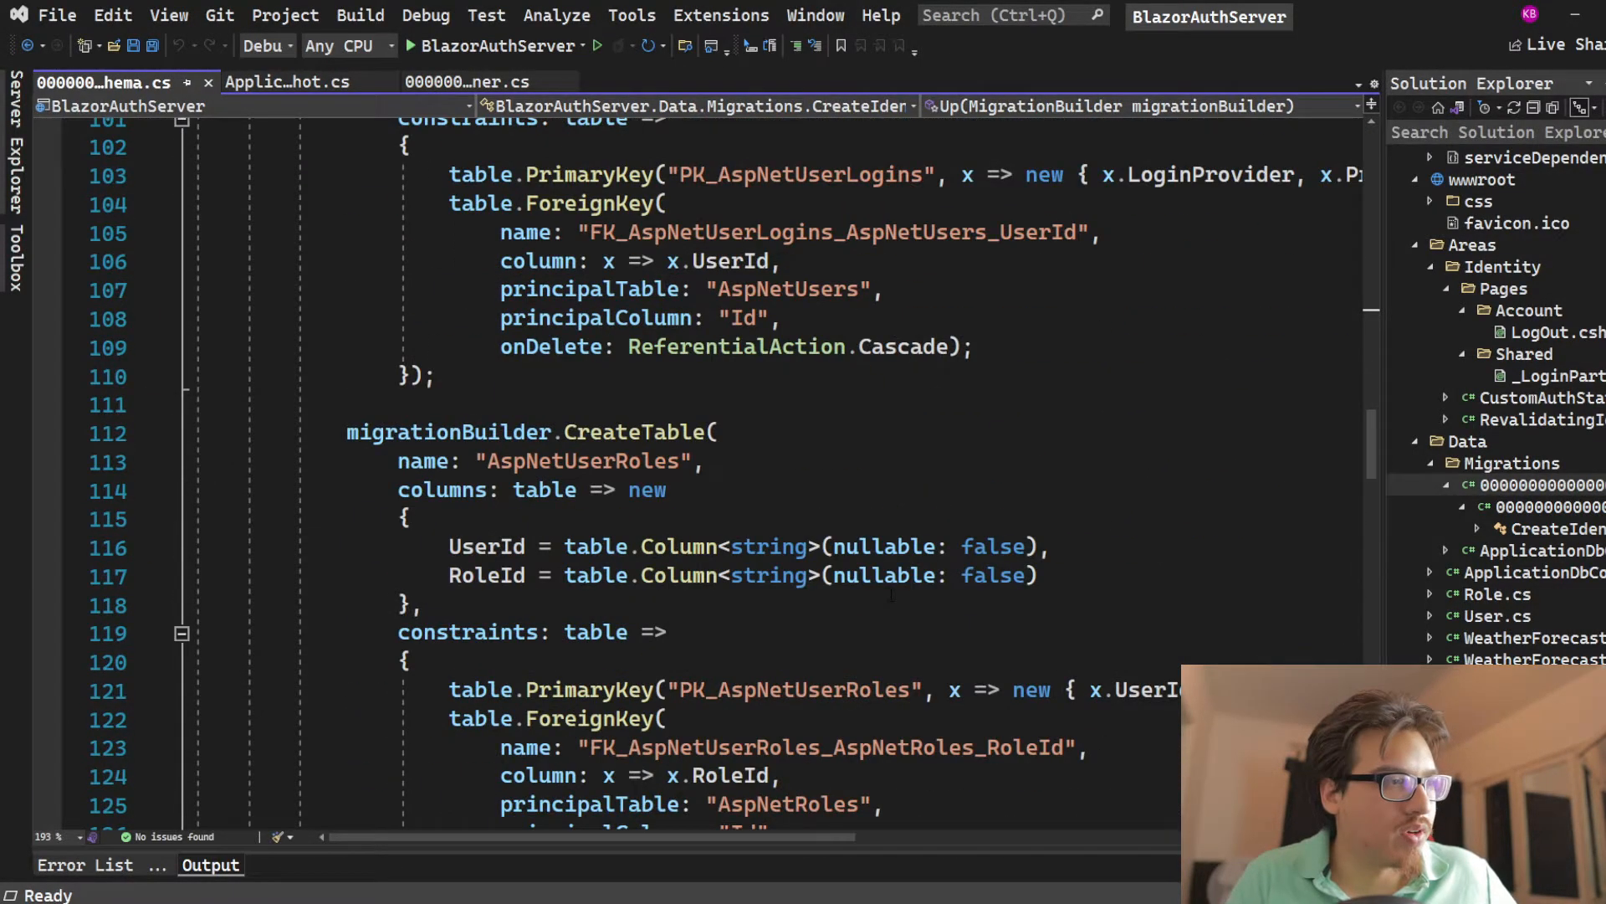
scroll("down", 3)
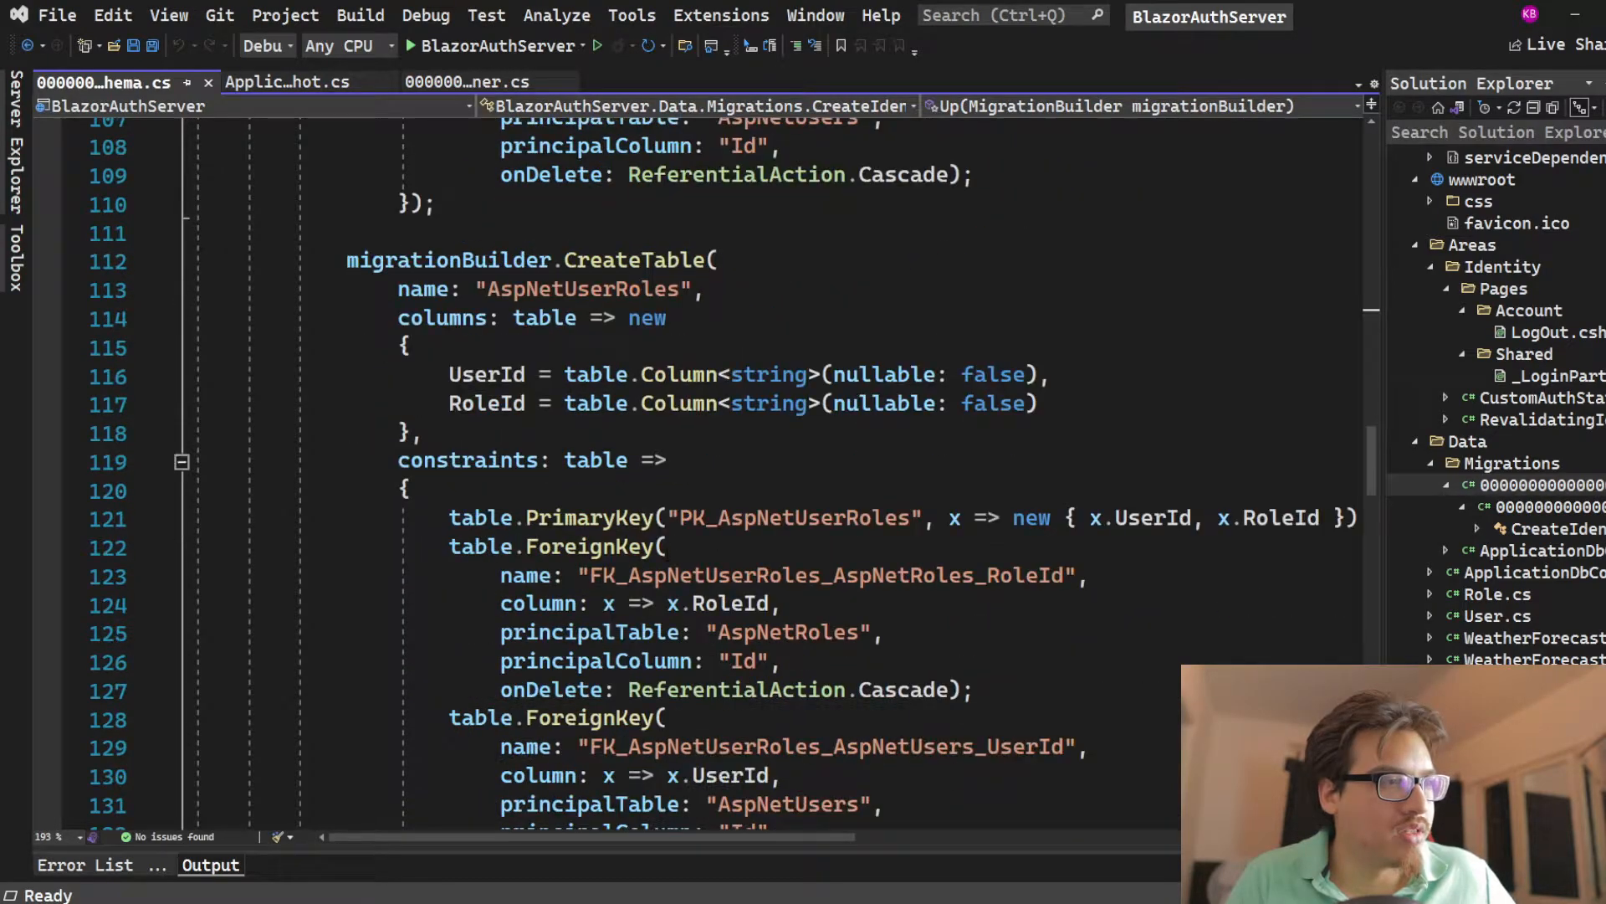
scroll("down", 3)
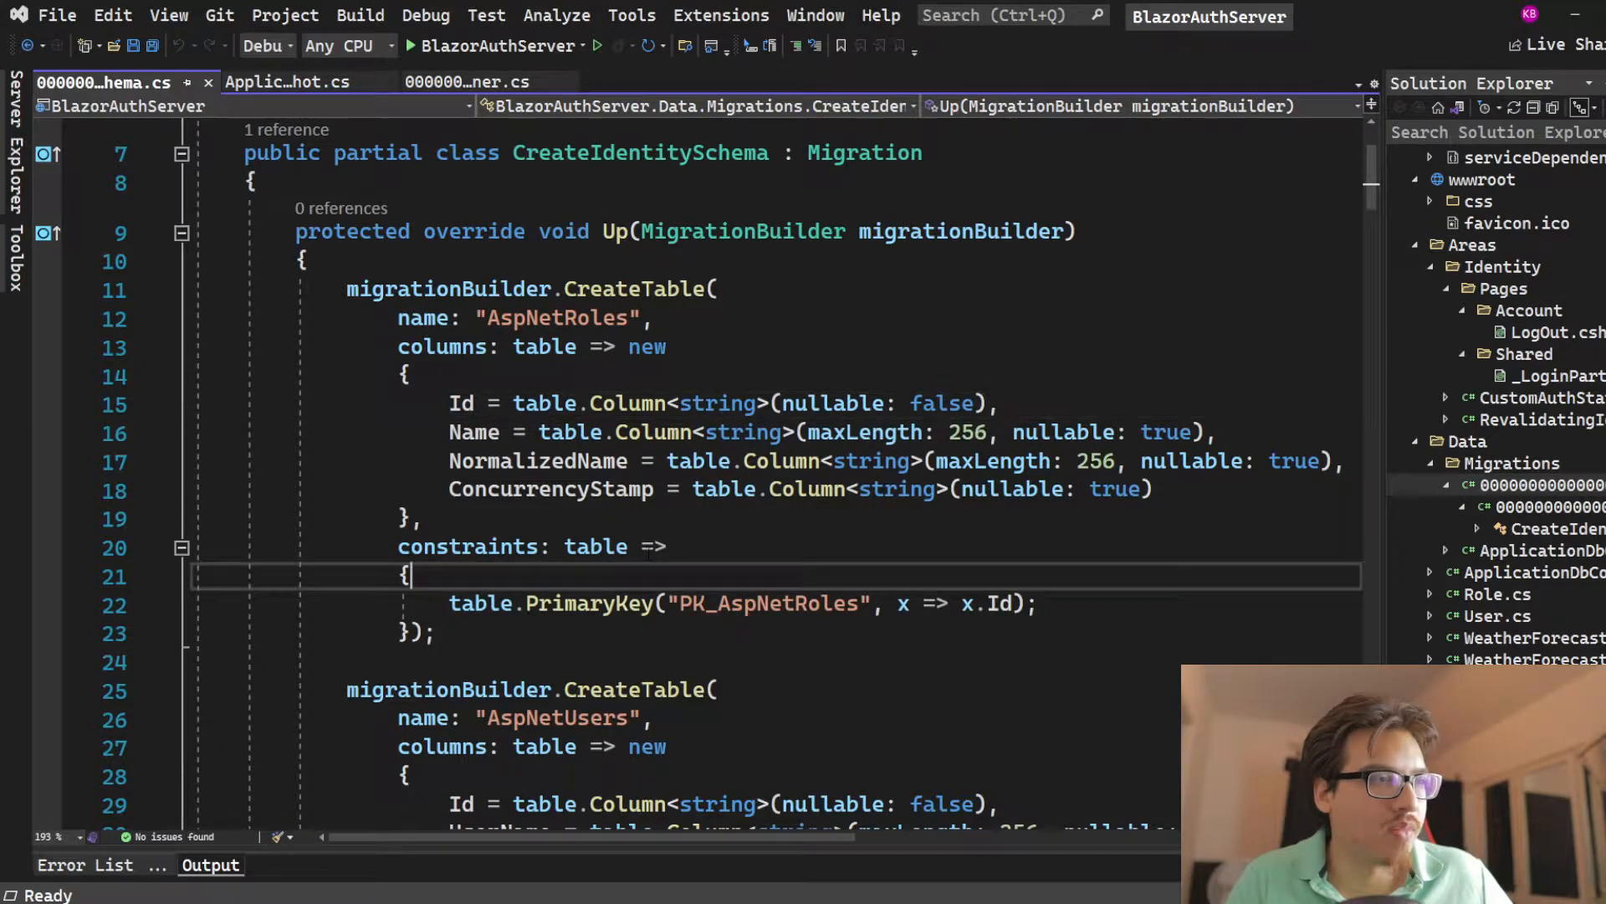
scroll("down", 3)
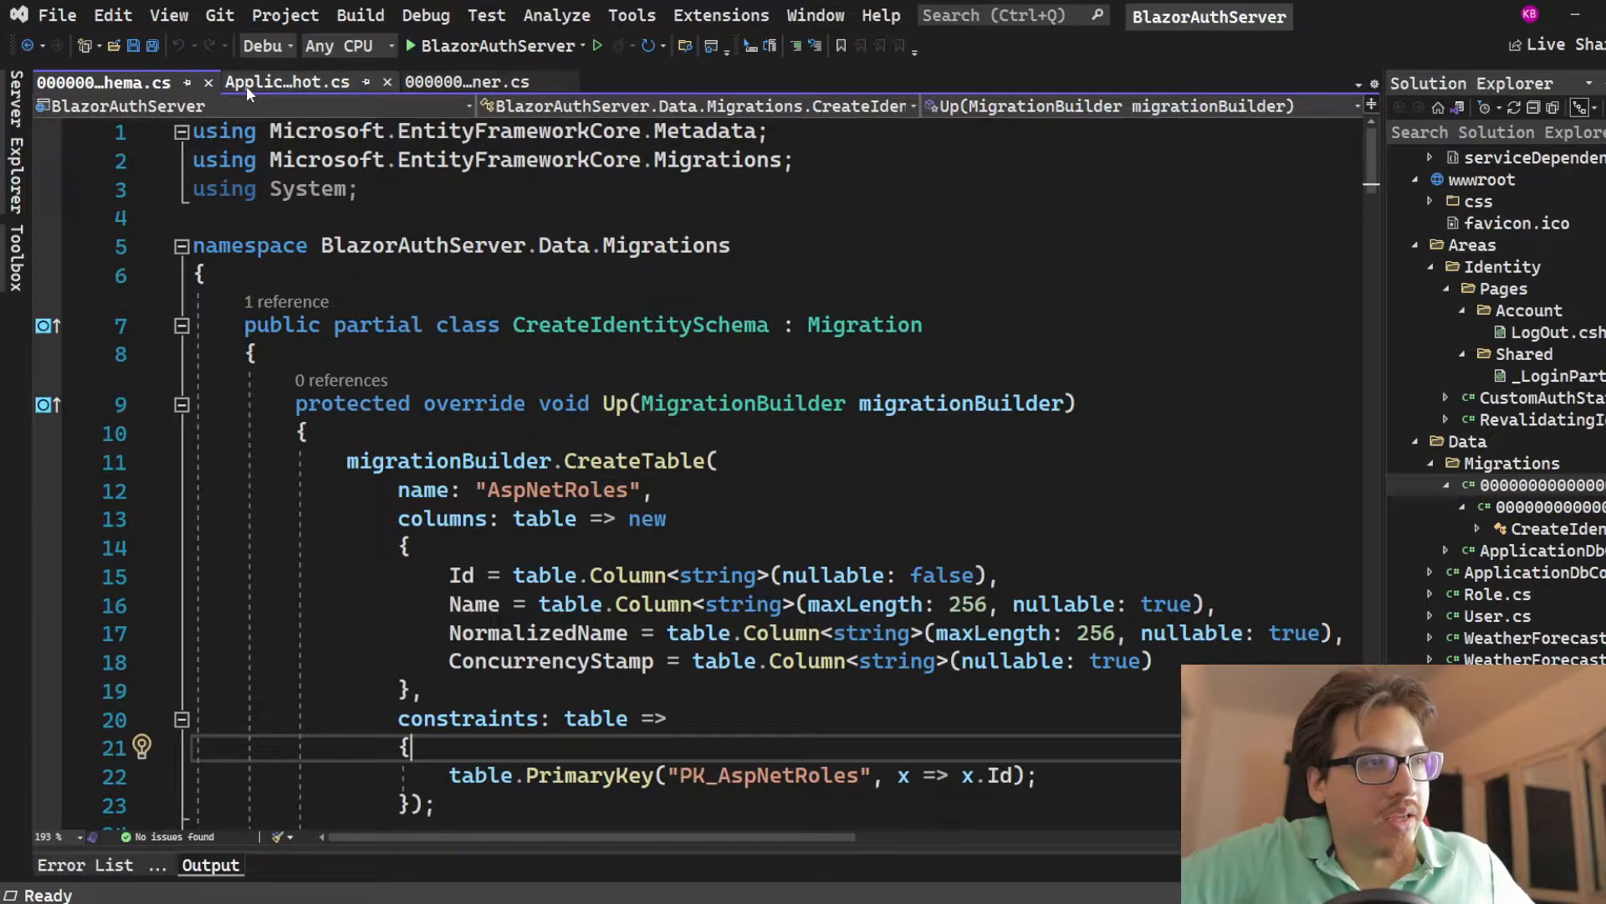
Glance over ApplicationDbContextModelSnapshot.cs, then show CreateIdentitySchema.Designer.cs.
left_click(284, 81)
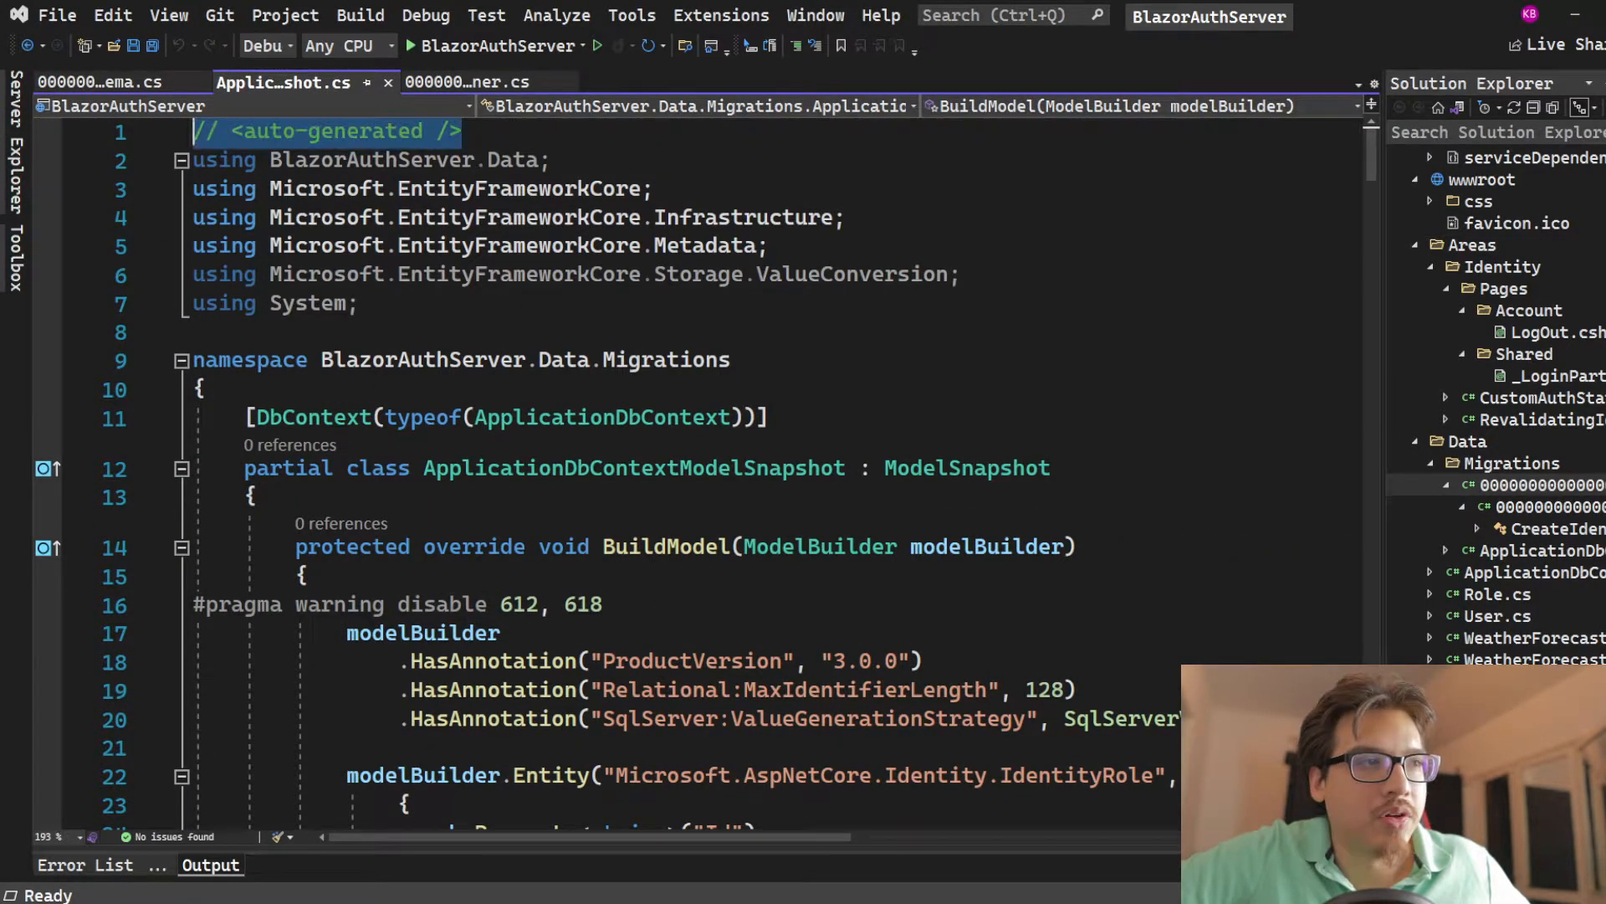
scroll("down", 3)
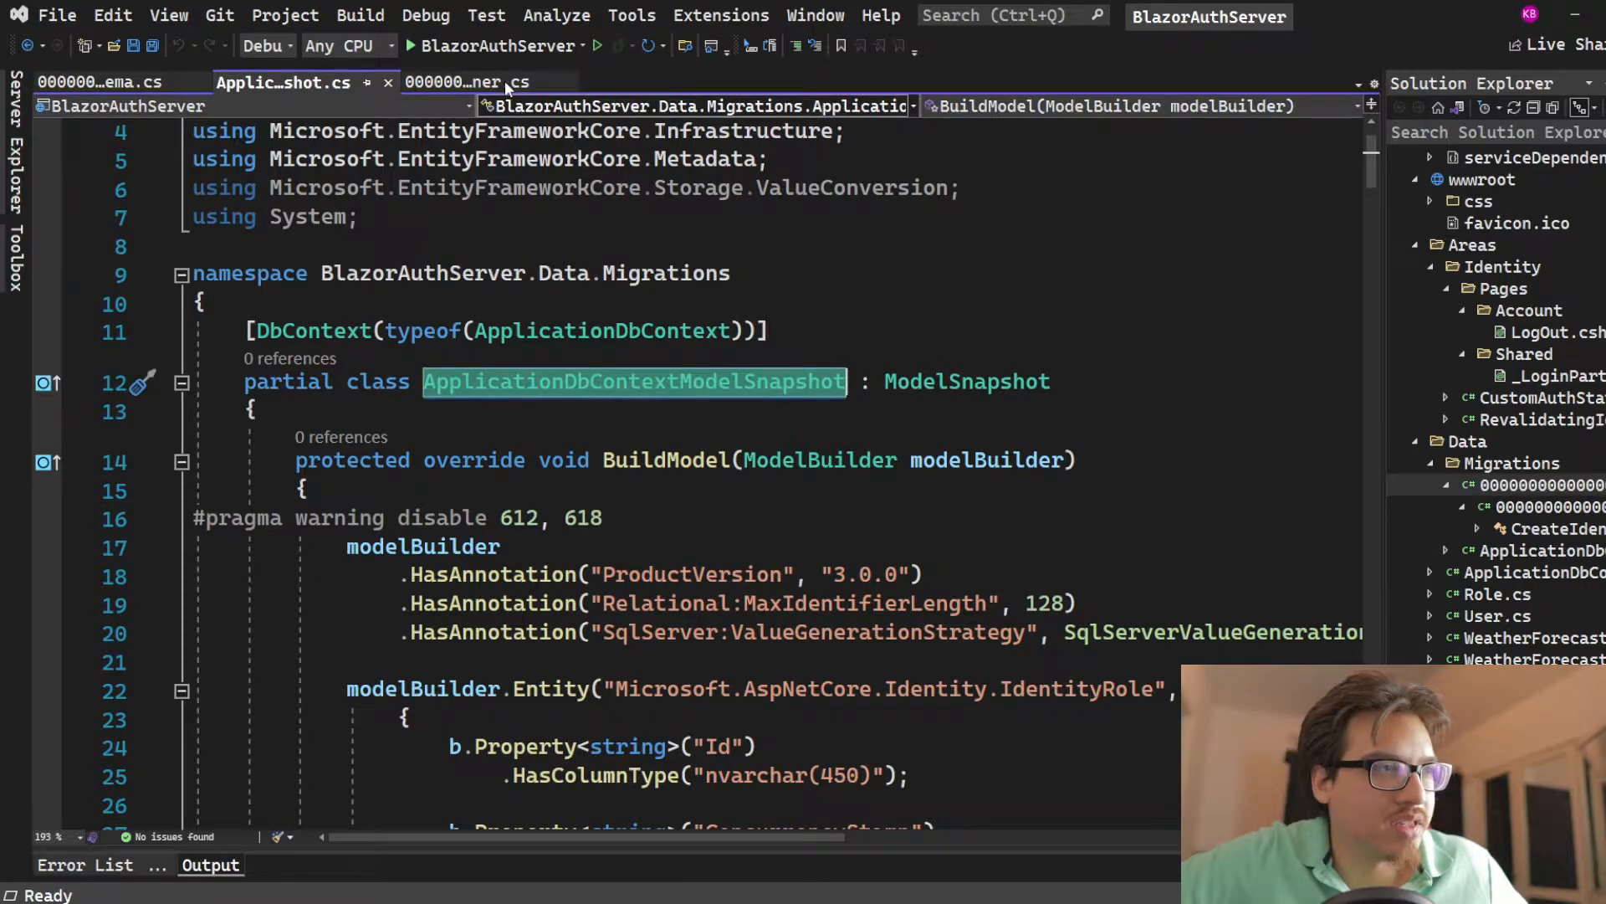
left_click(470, 82)
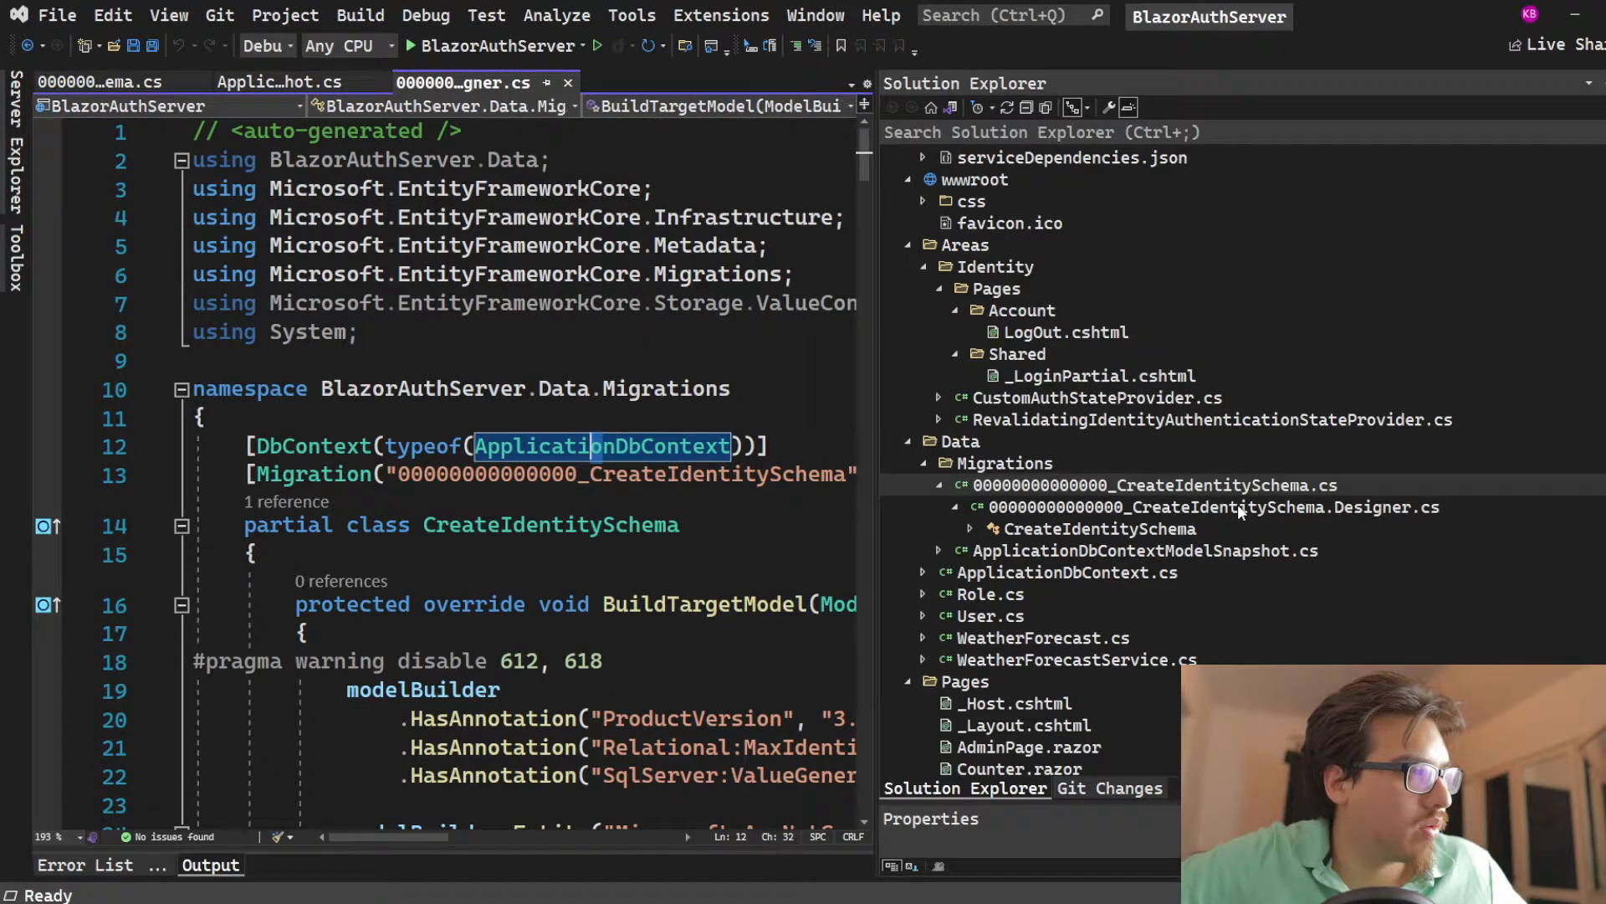
left_click(1155, 485)
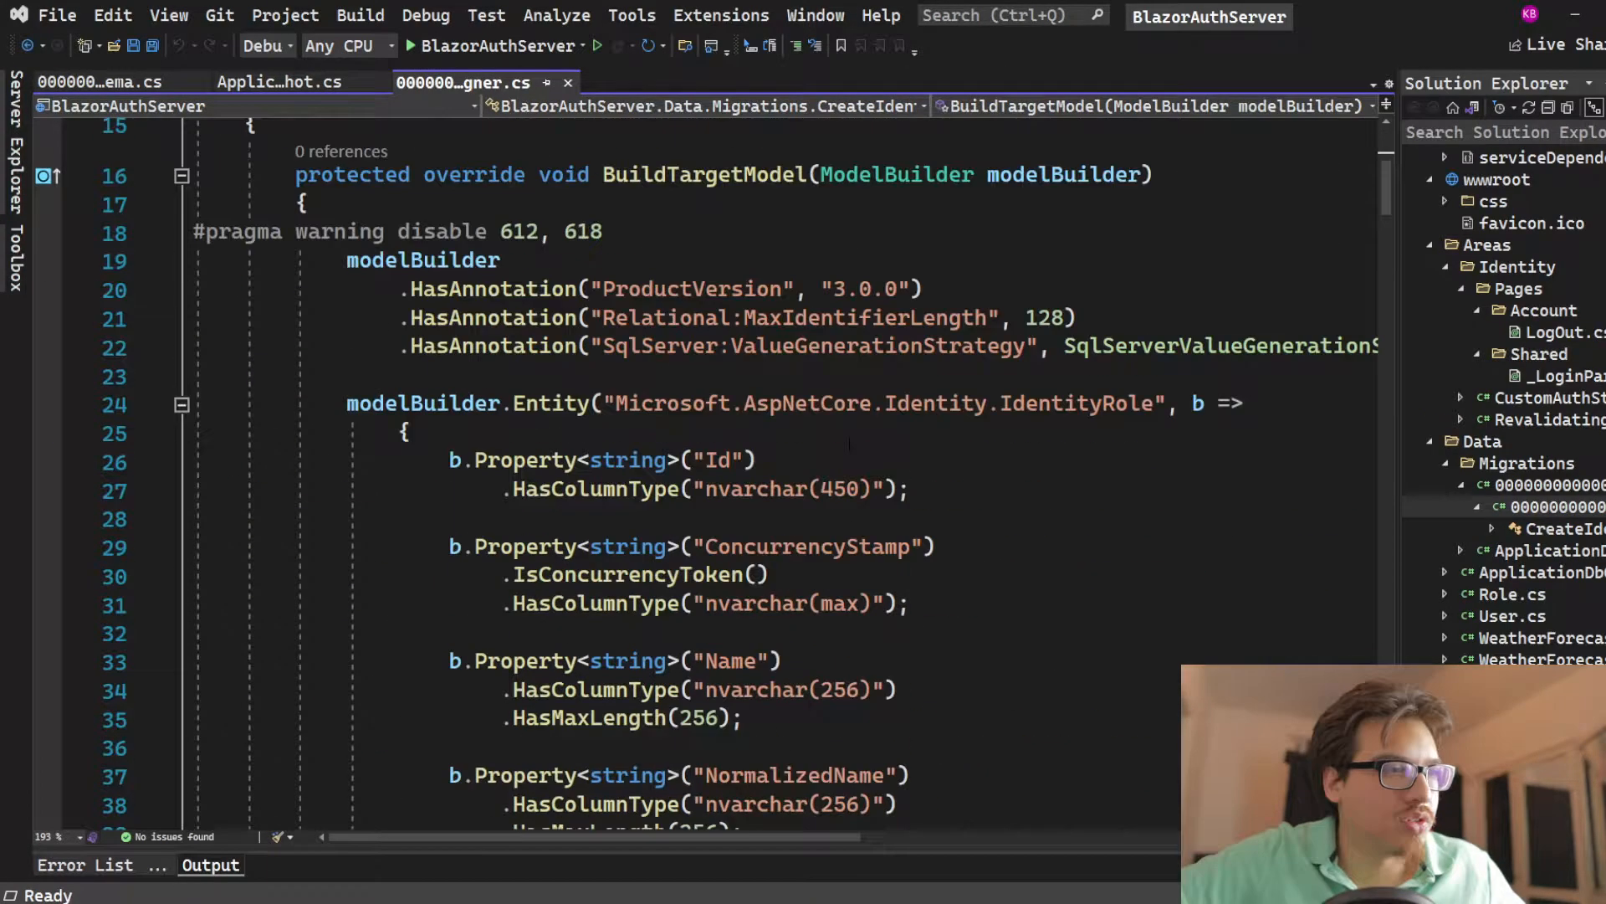
scroll("down", 3)
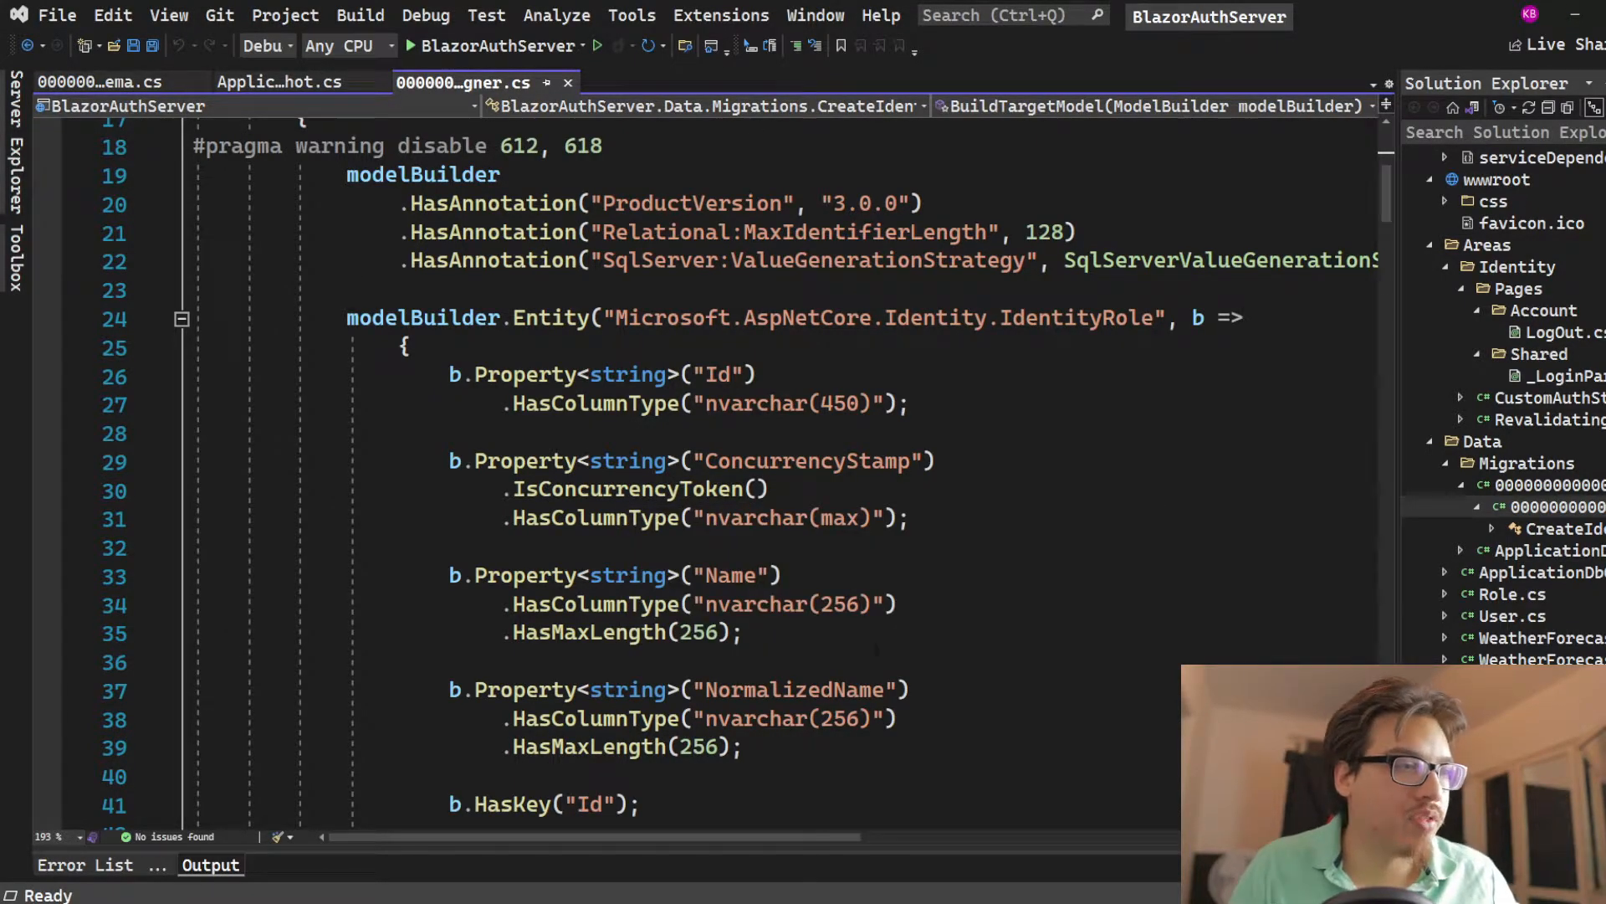
scroll("down", 3)
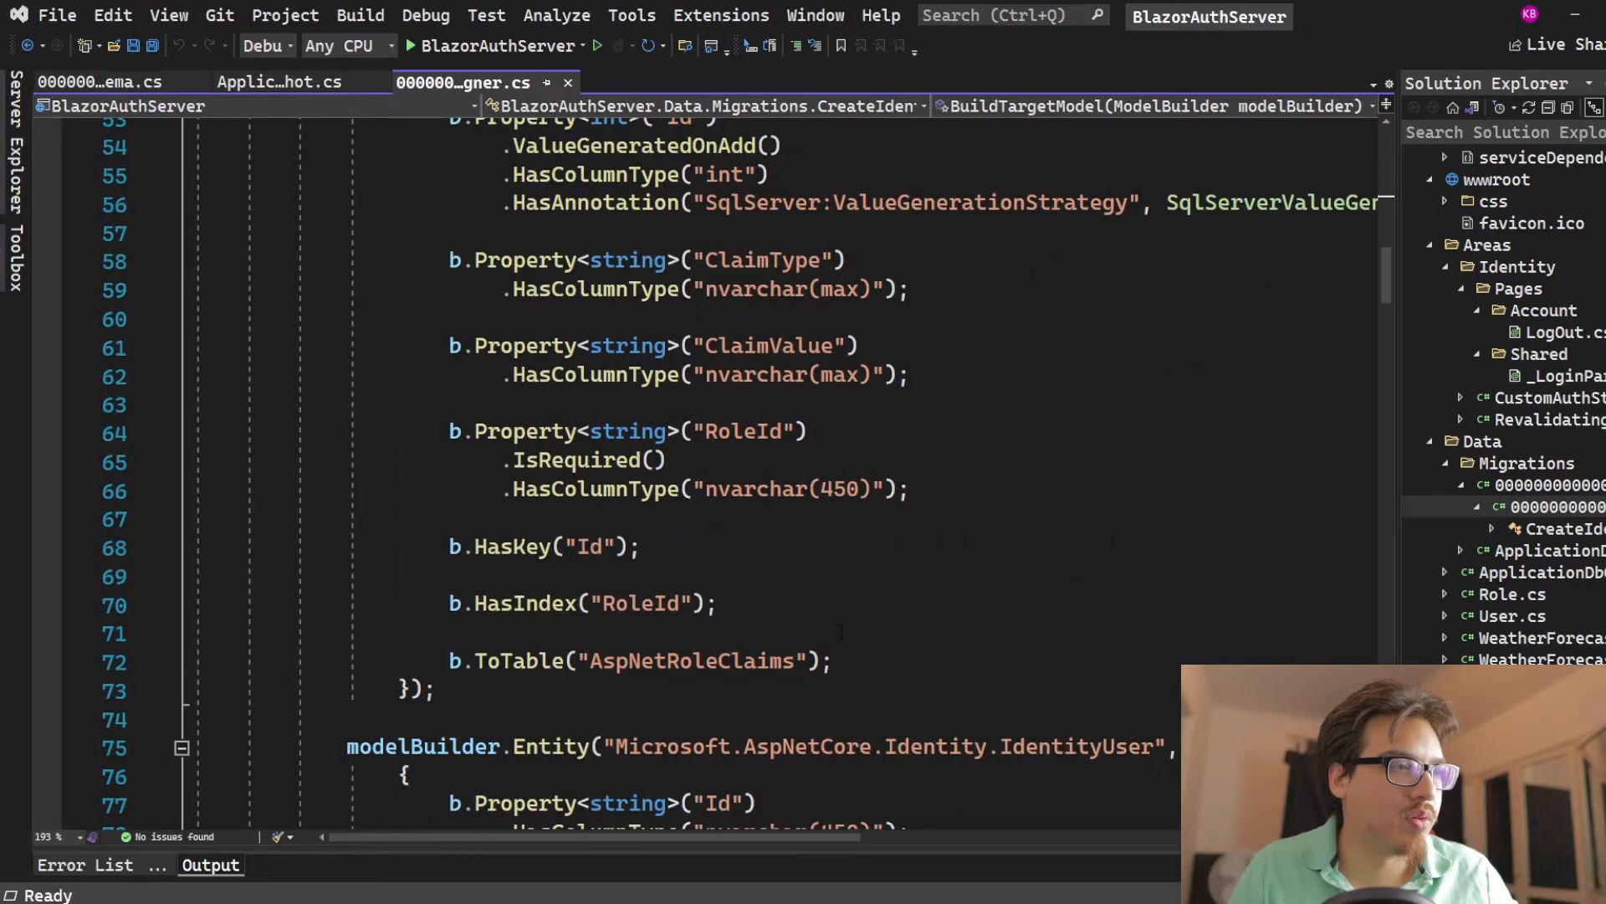
scroll("down", 3)
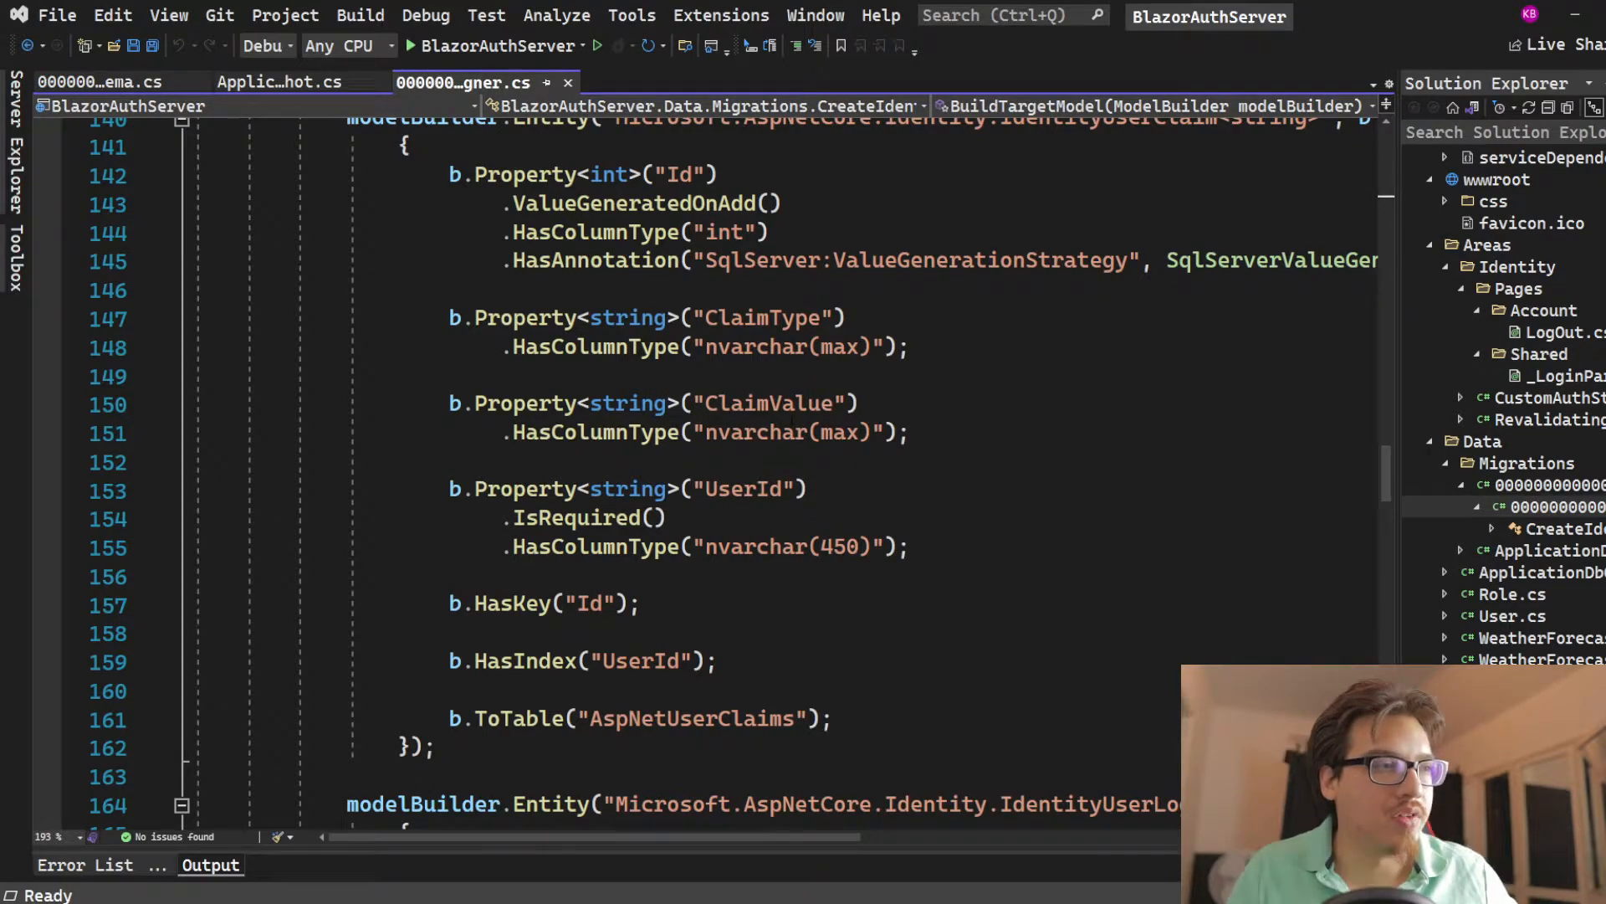
double_click(787, 431)
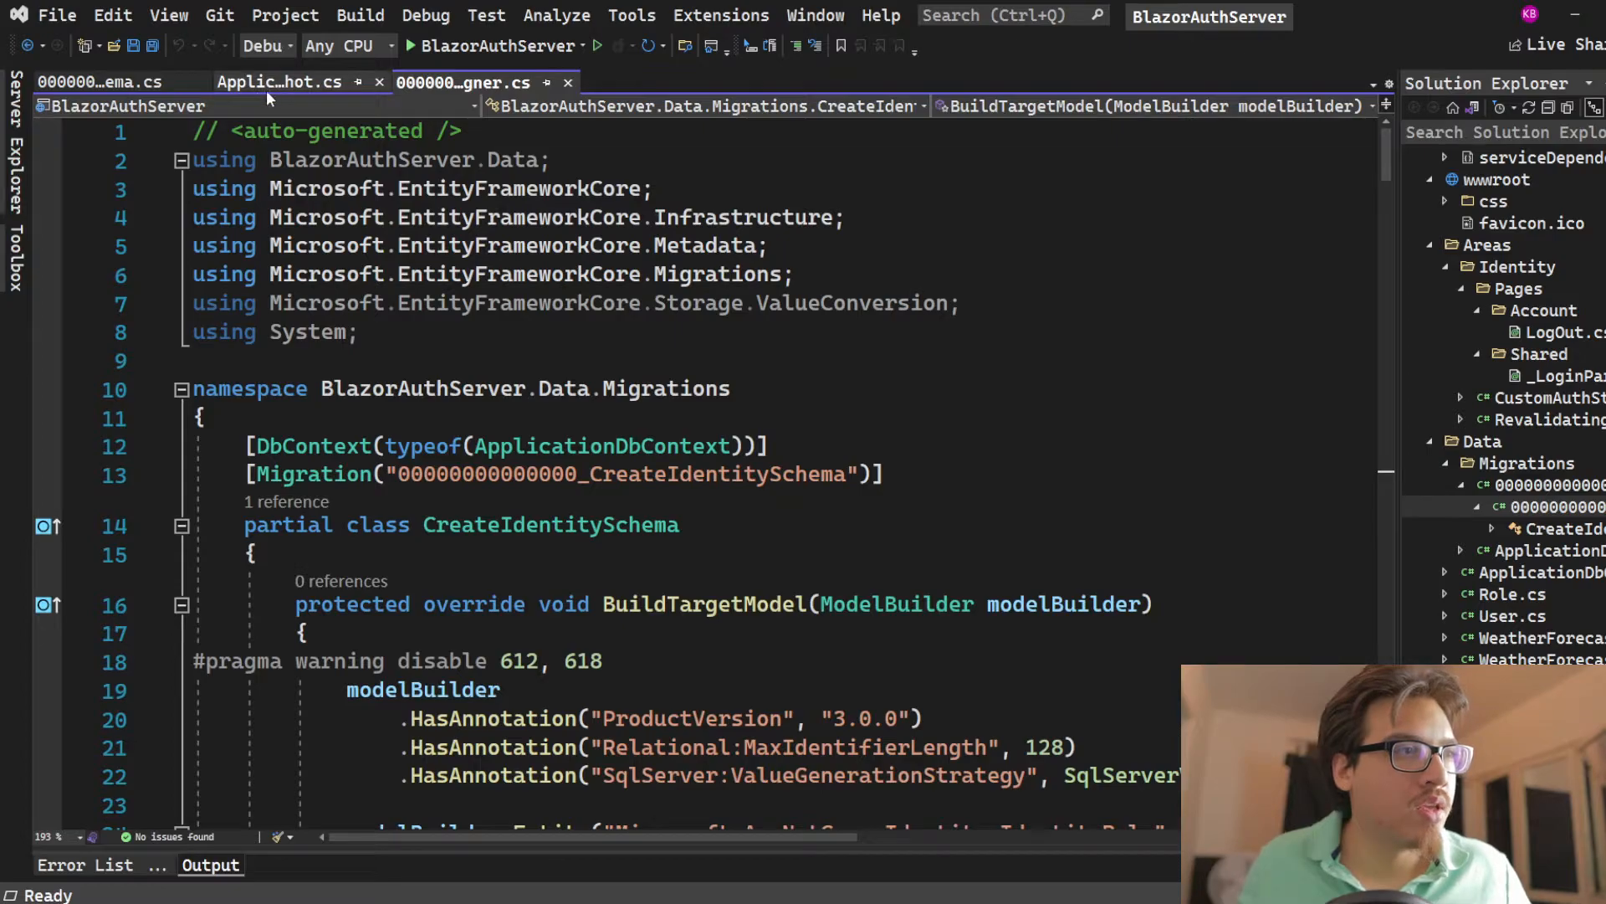
left_click(281, 83)
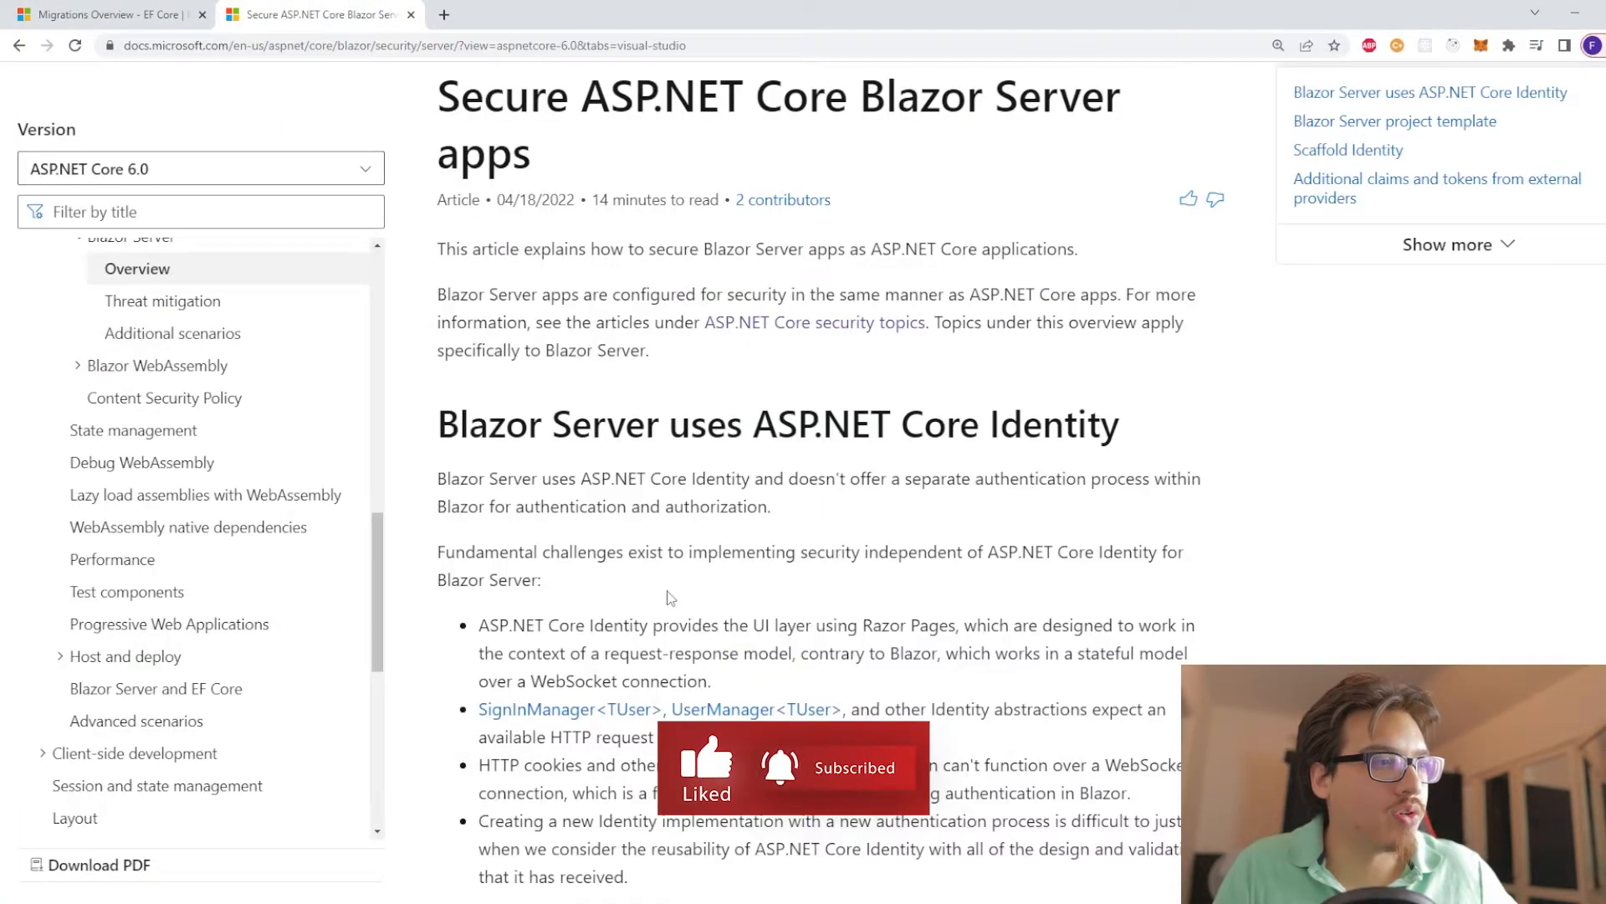
Scroll the Secure ASP.NET Core Blazor Server apps article to its ASP.NET Core Identity section.
scroll("down", 3)
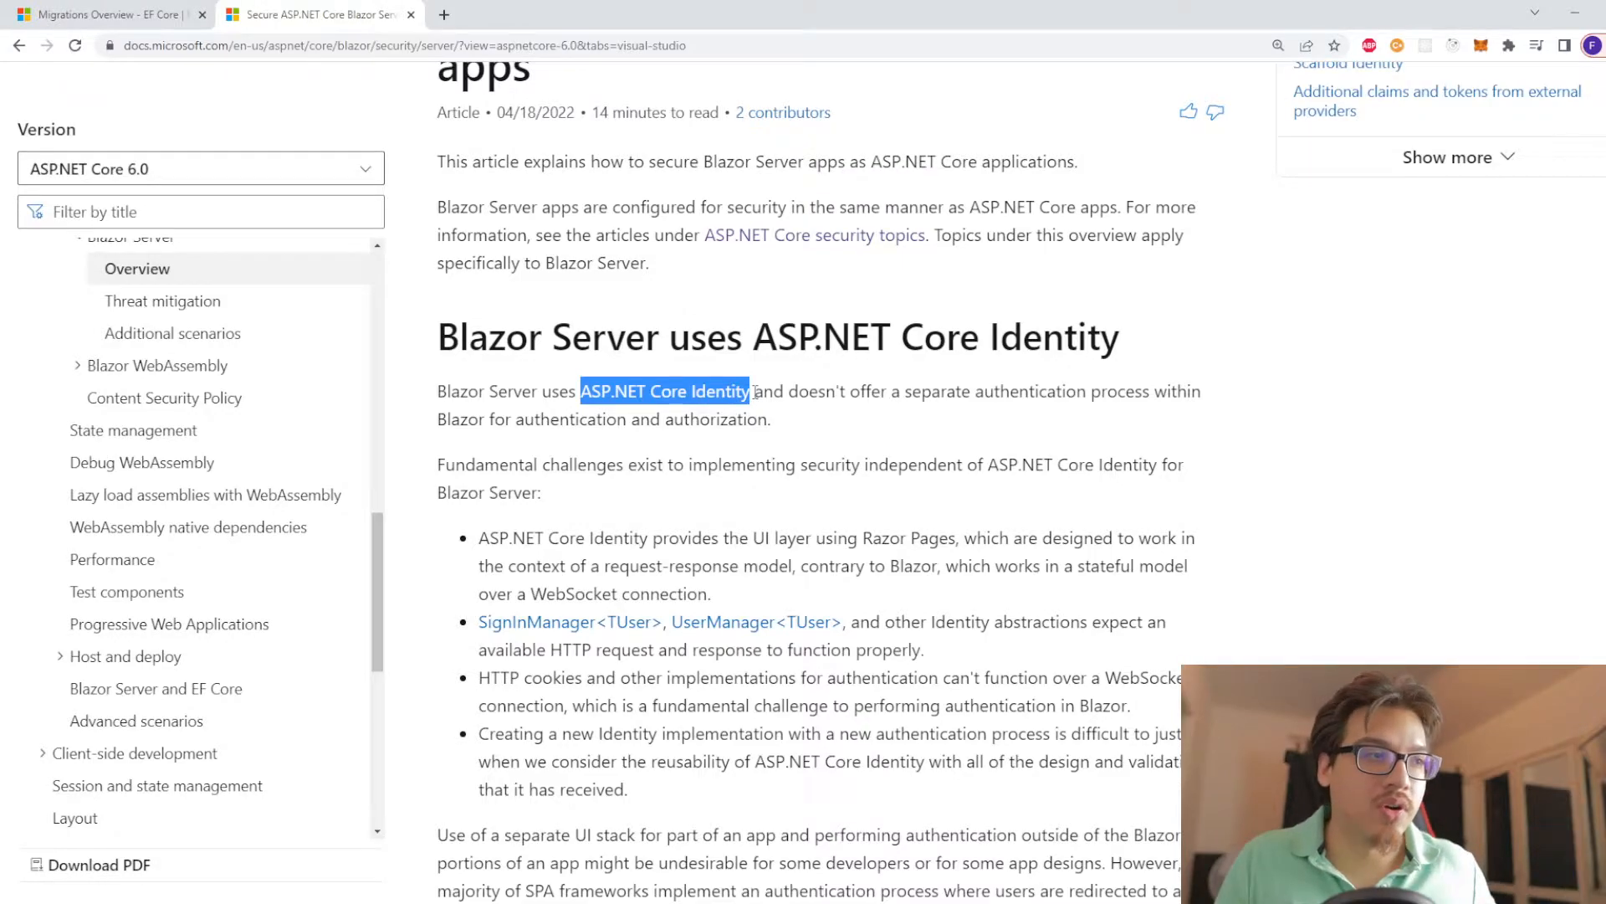
mouse_move(817, 435)
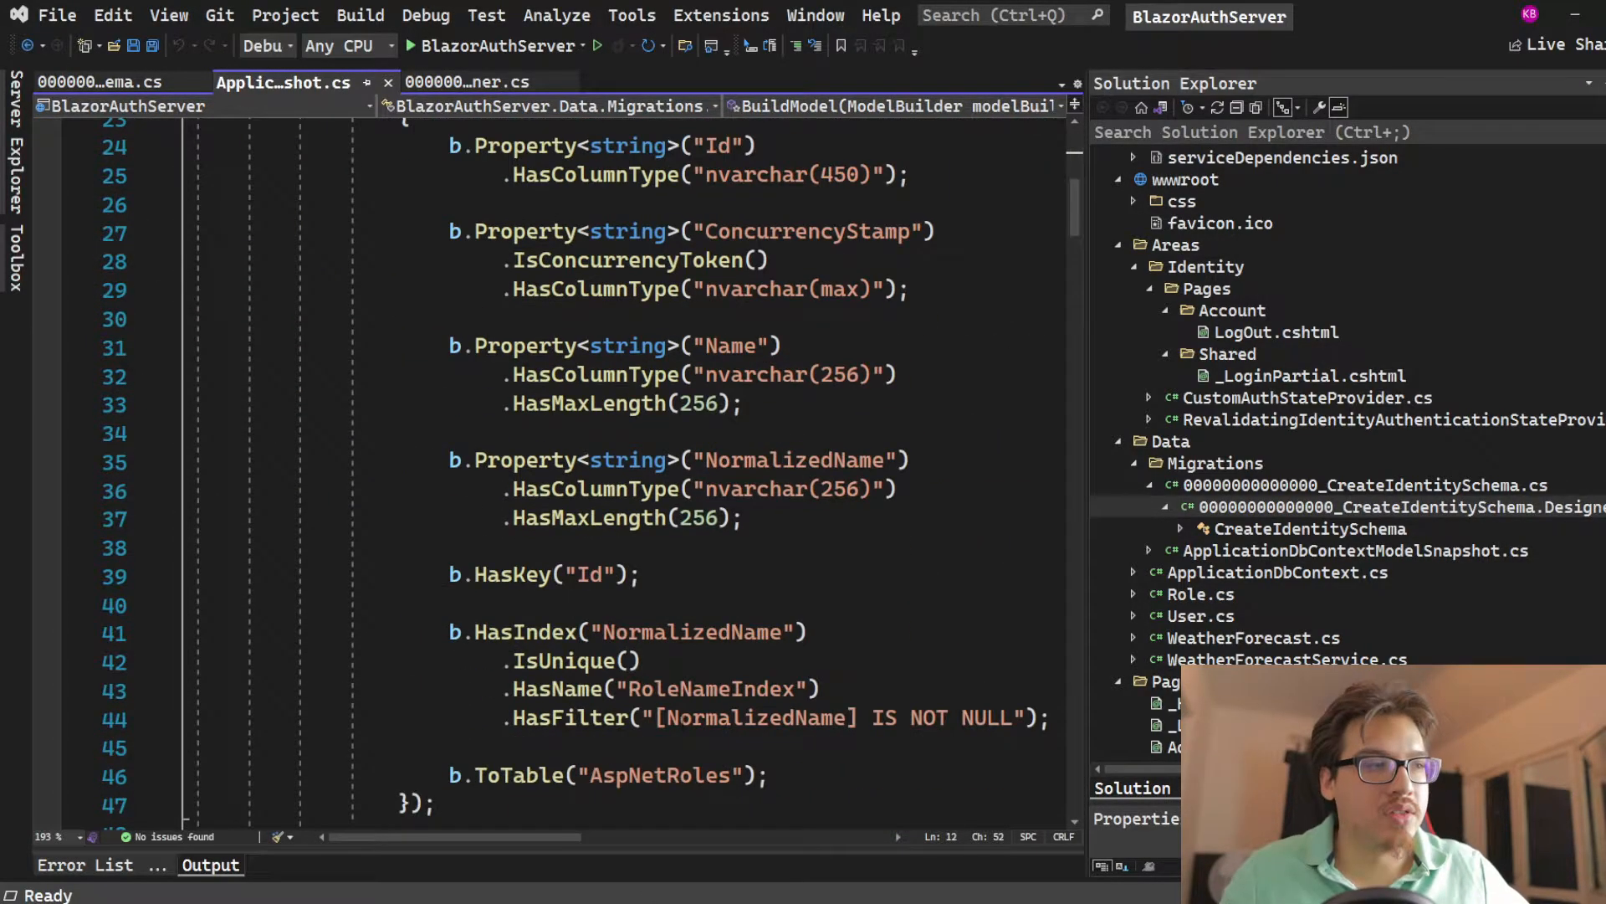
Scroll the CreateTable code for AspNetRoles, AspNetUsers, AspNetUserClaims, AspNetUserLogins, then show SSMS.
left_click(100, 83)
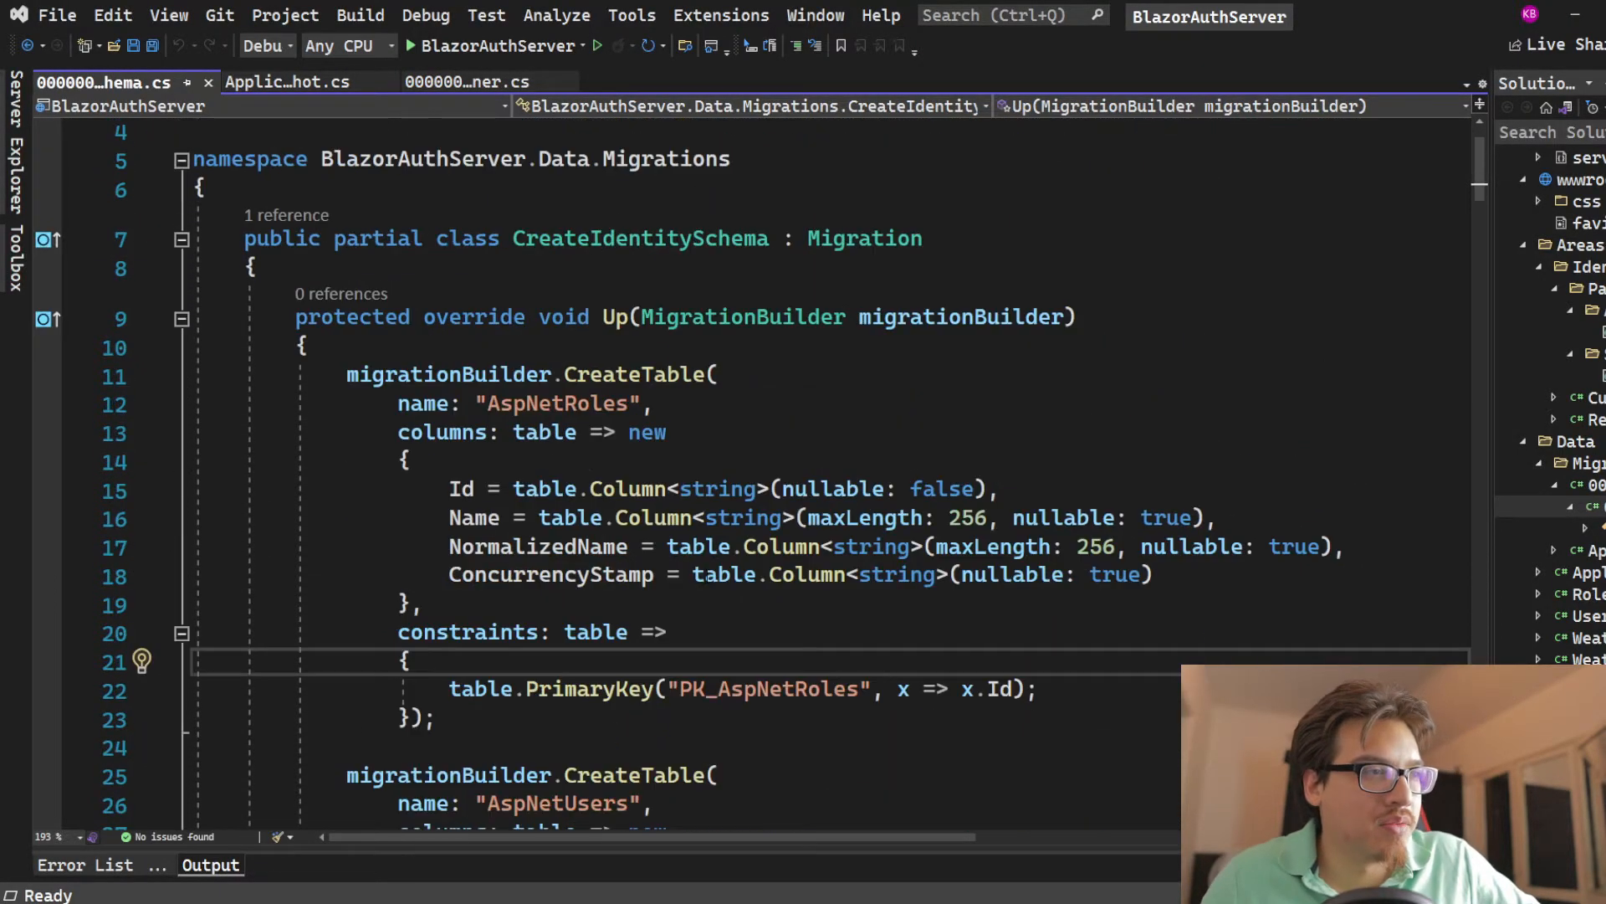
scroll("down", 3)
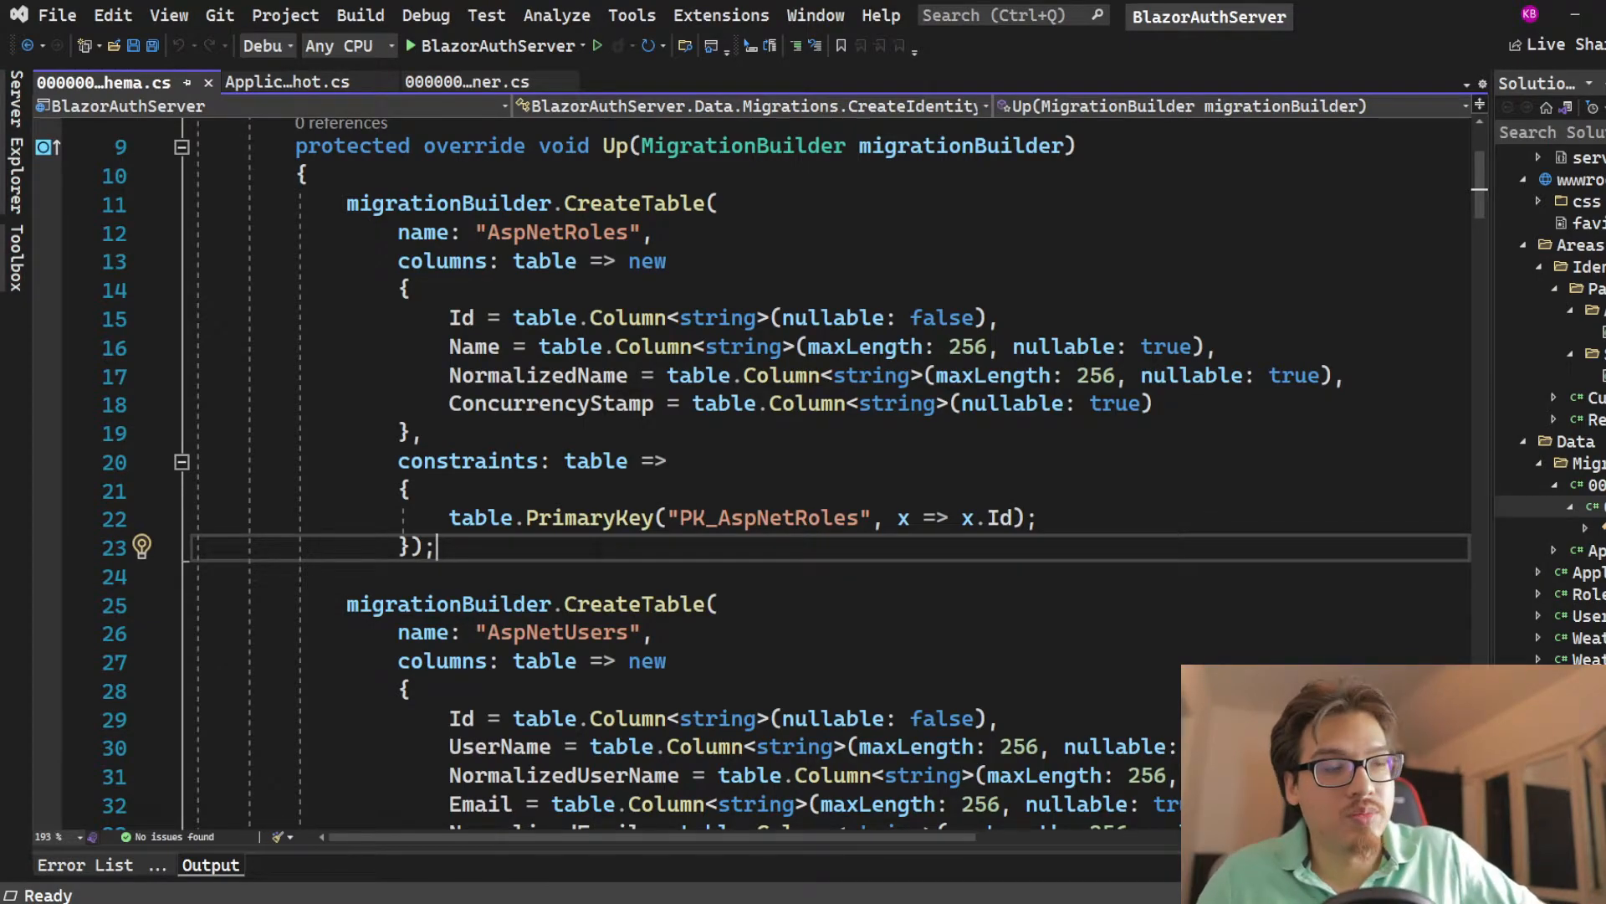
scroll("down", 3)
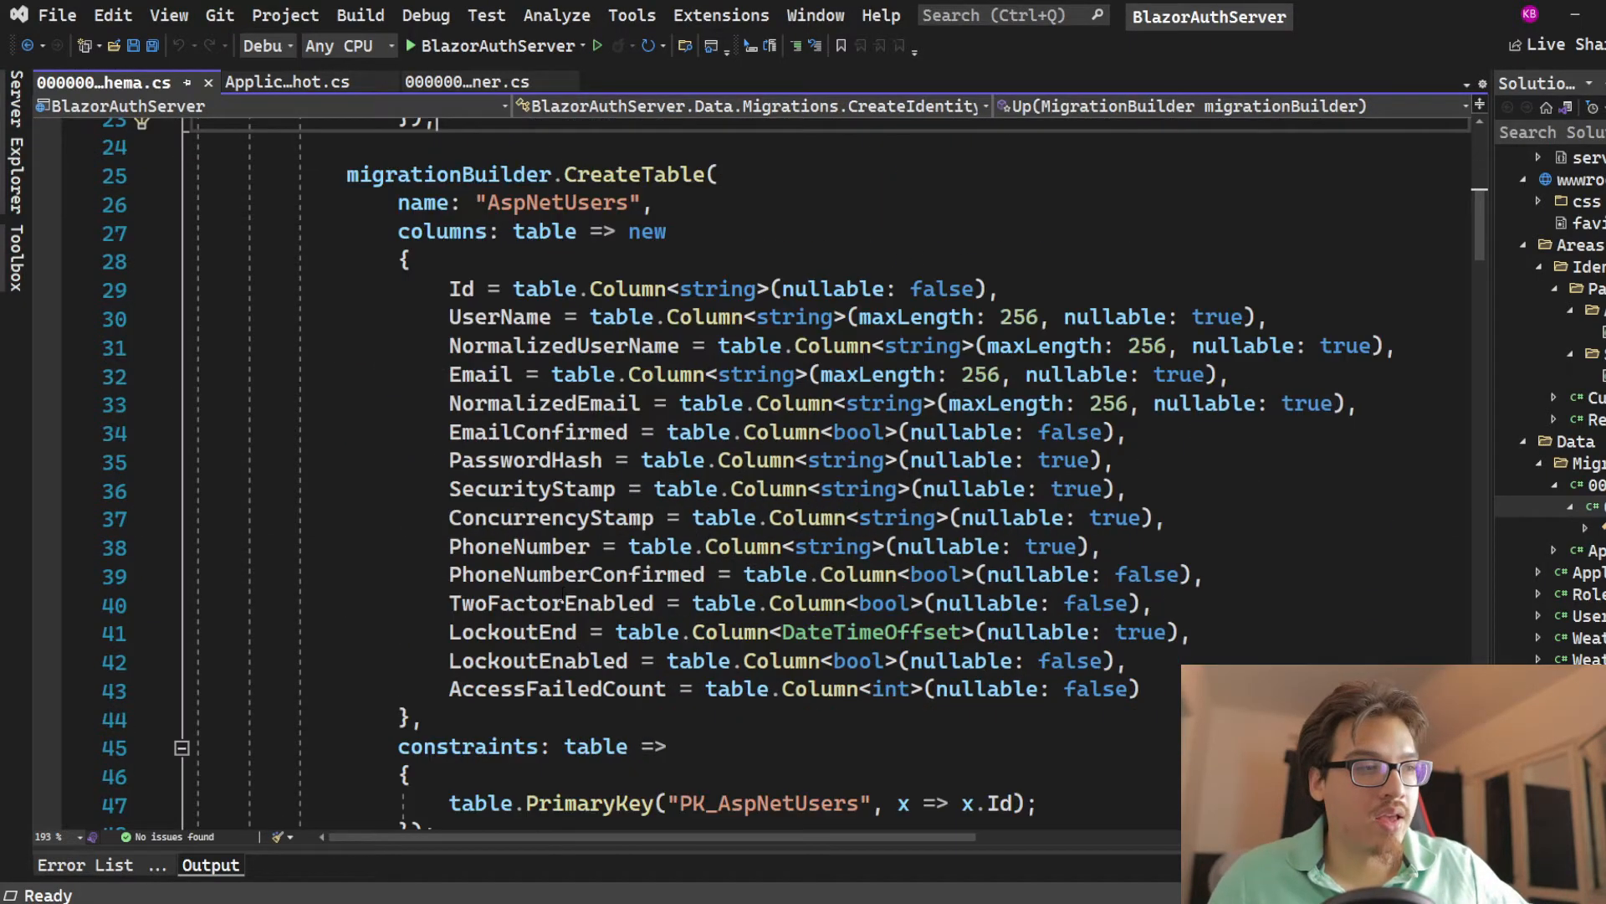
scroll("down", 3)
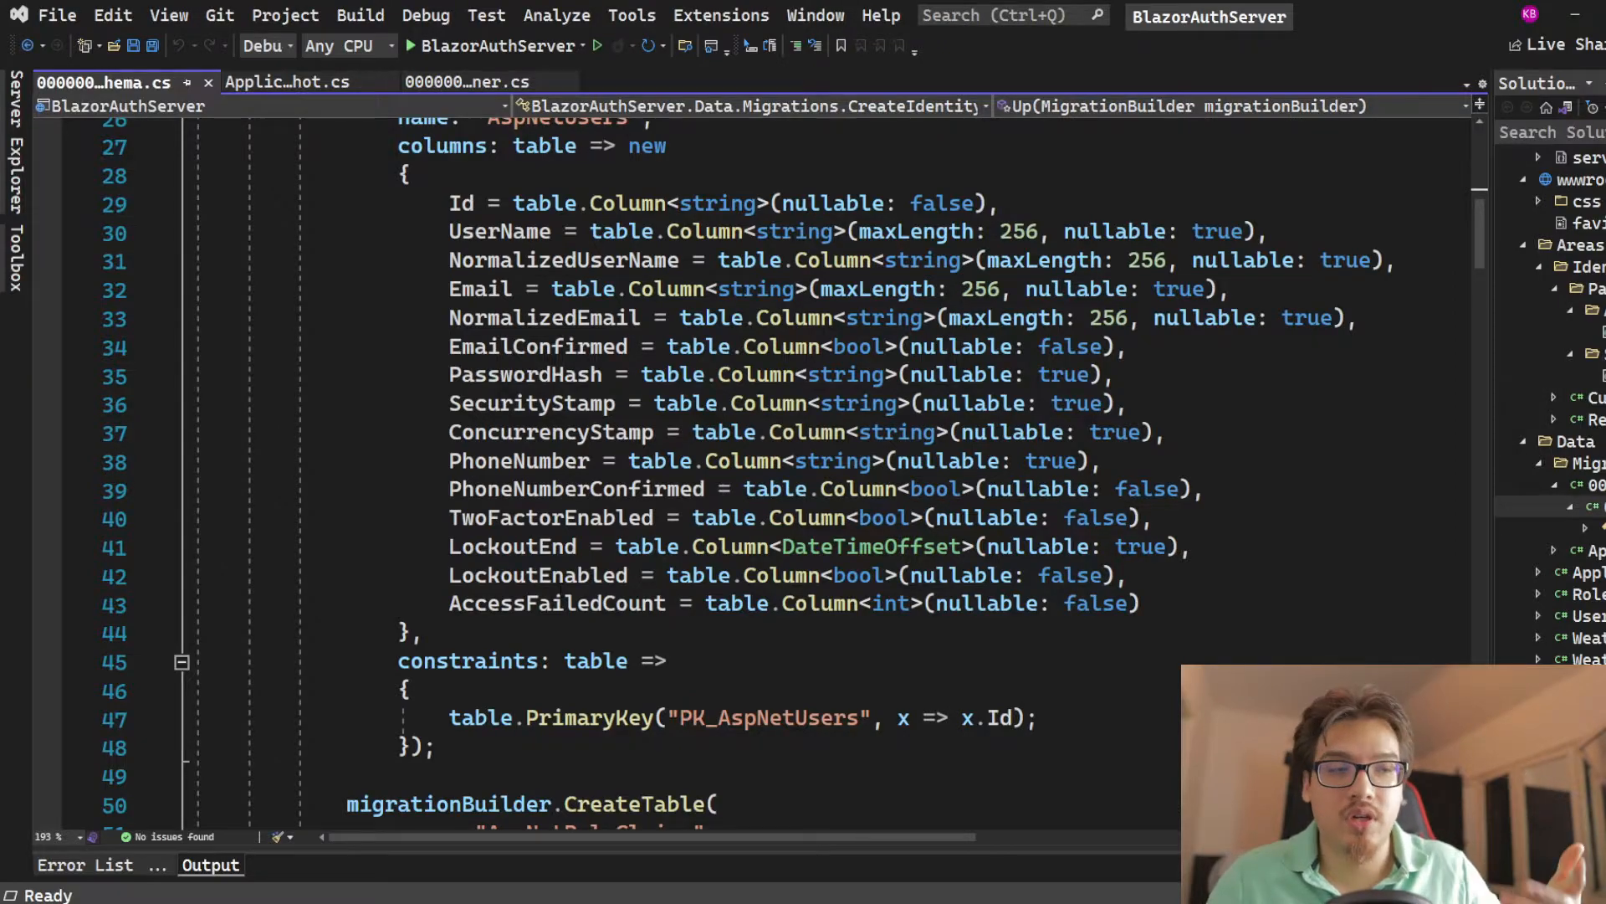
scroll("down", 3)
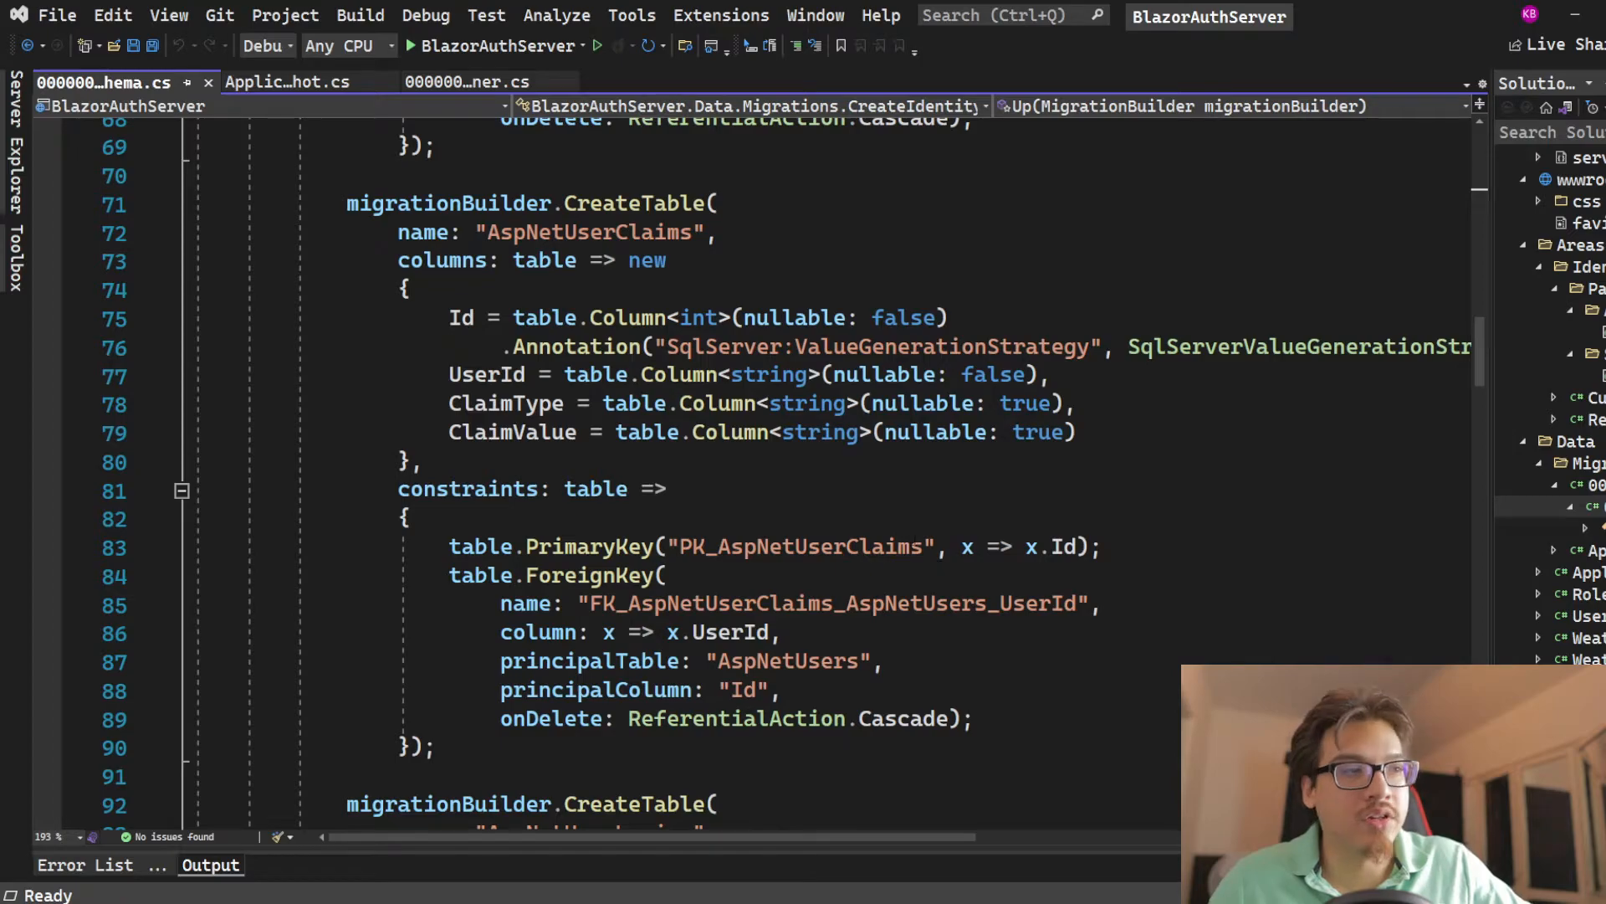
scroll("down", 3)
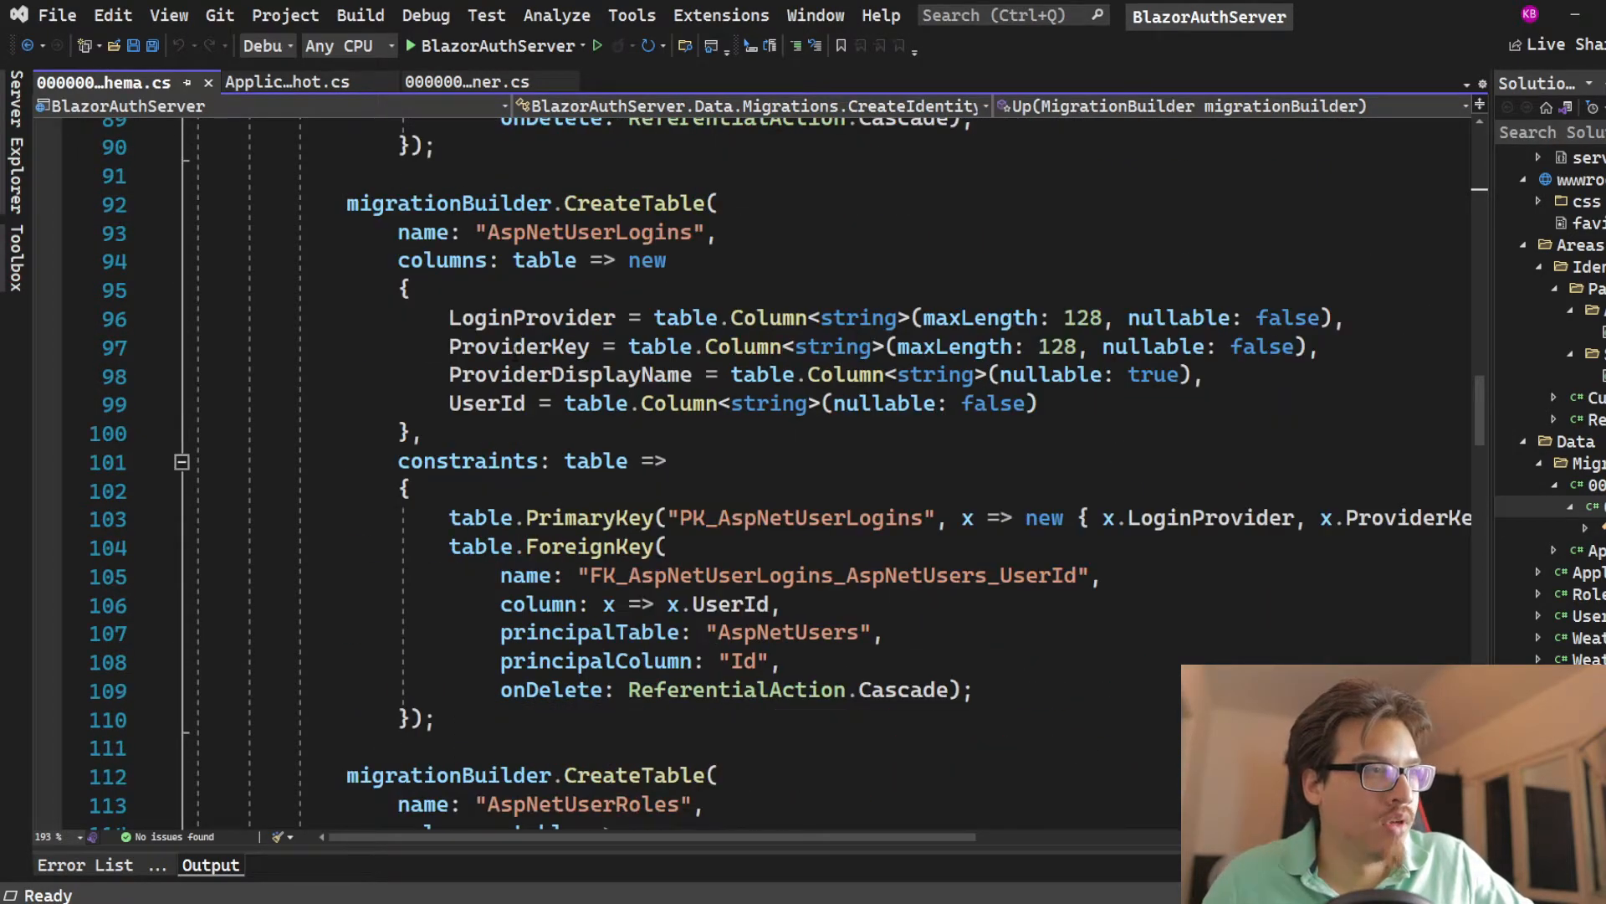
scroll("down", 3)
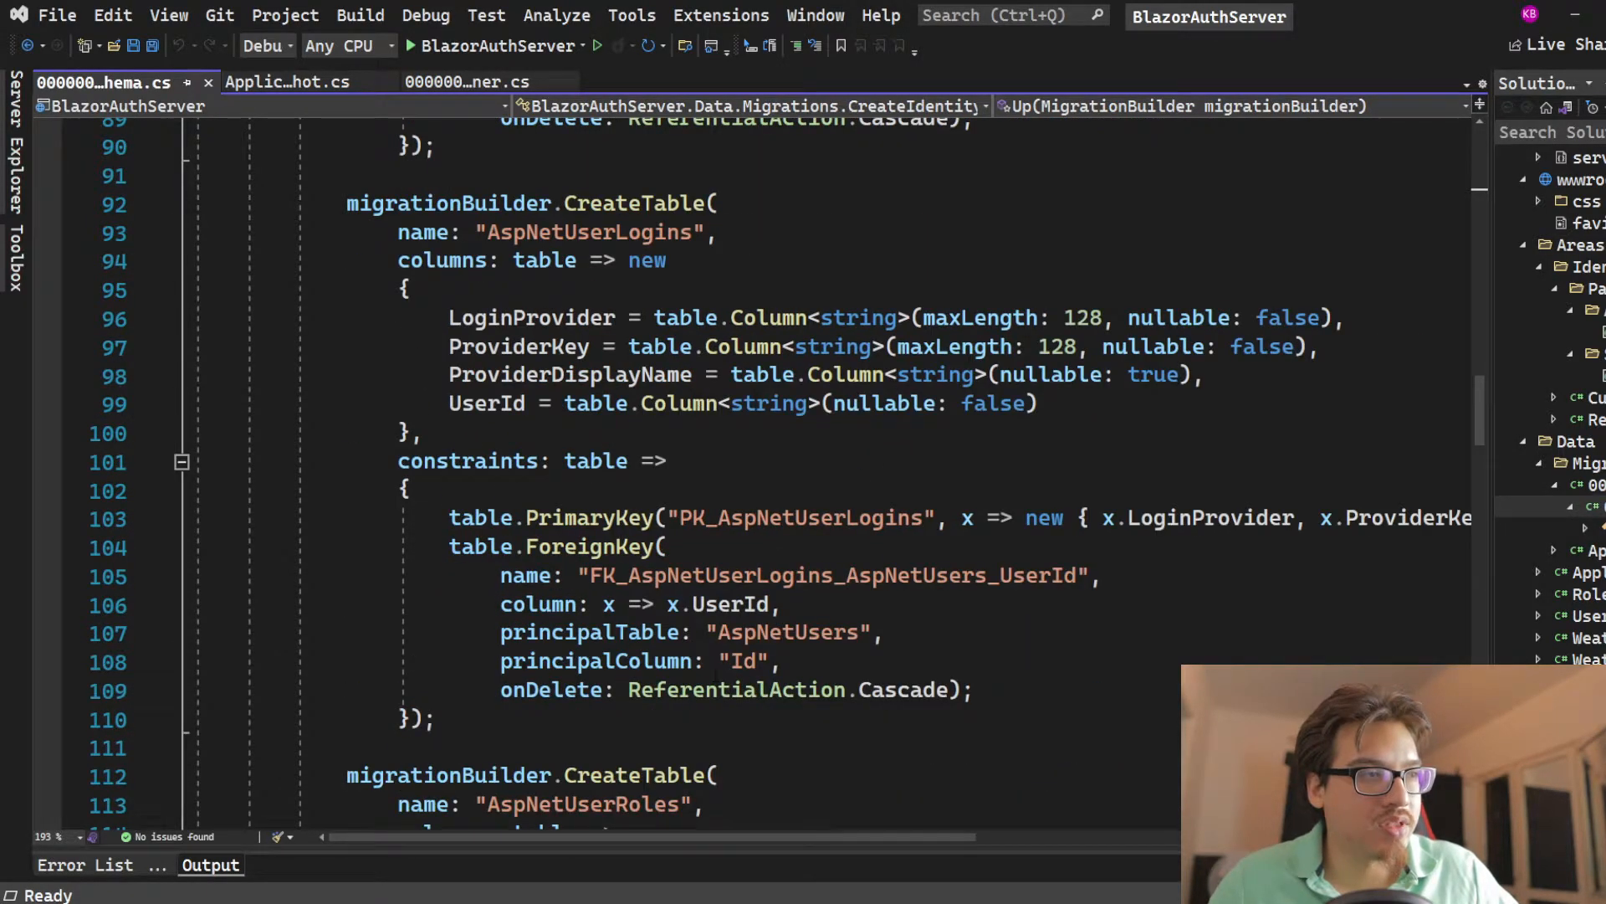
scroll("up", 3)
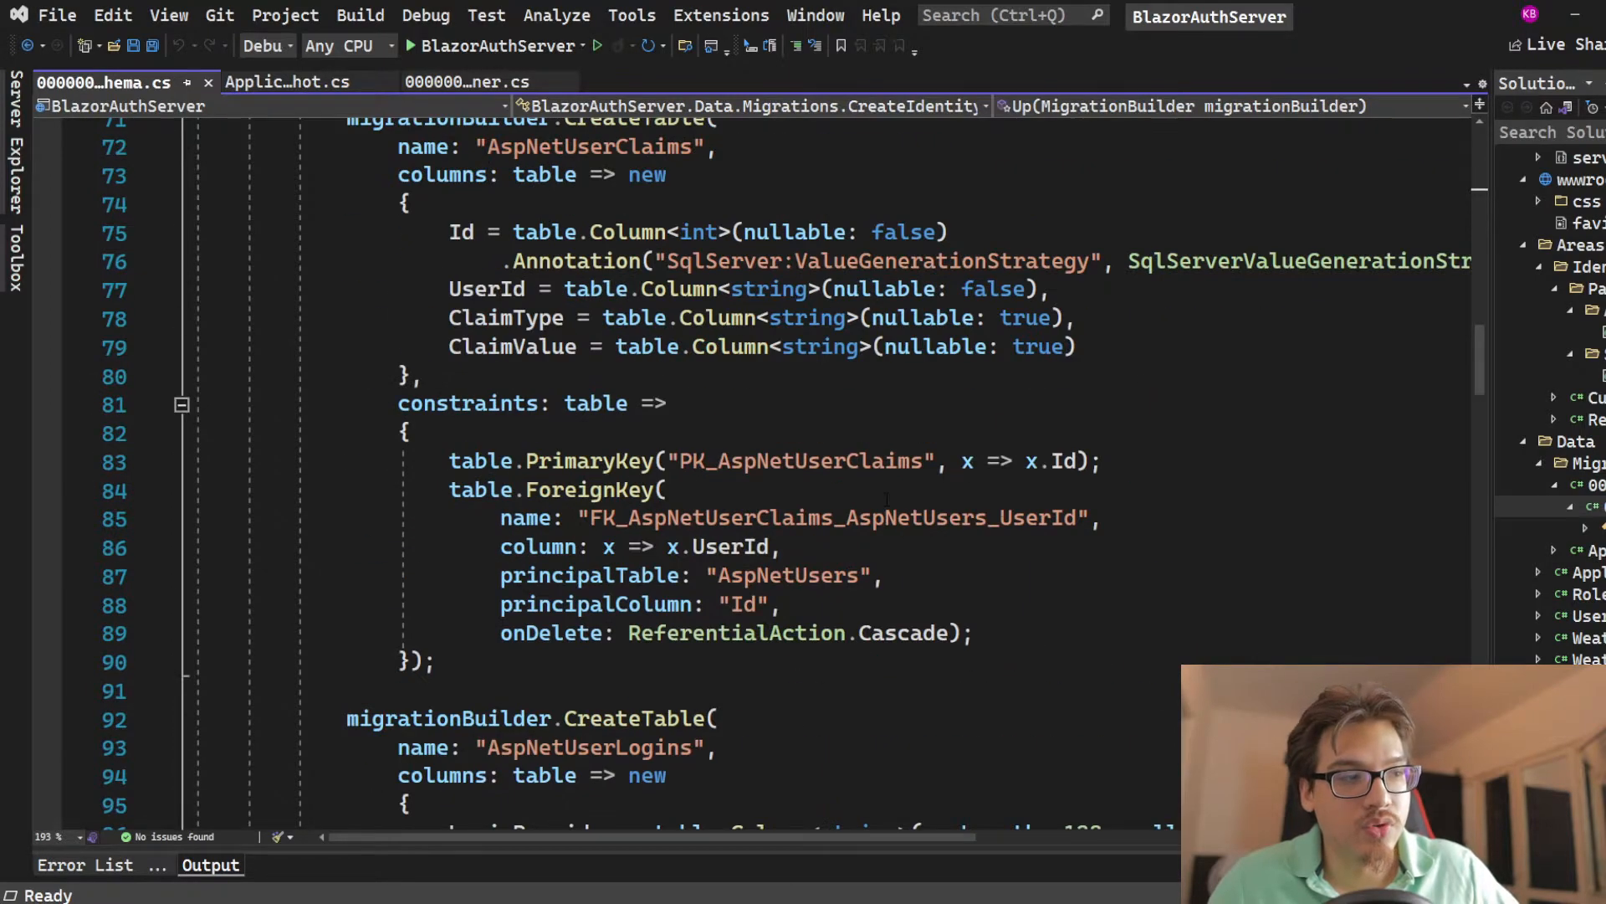
double_click(588, 748)
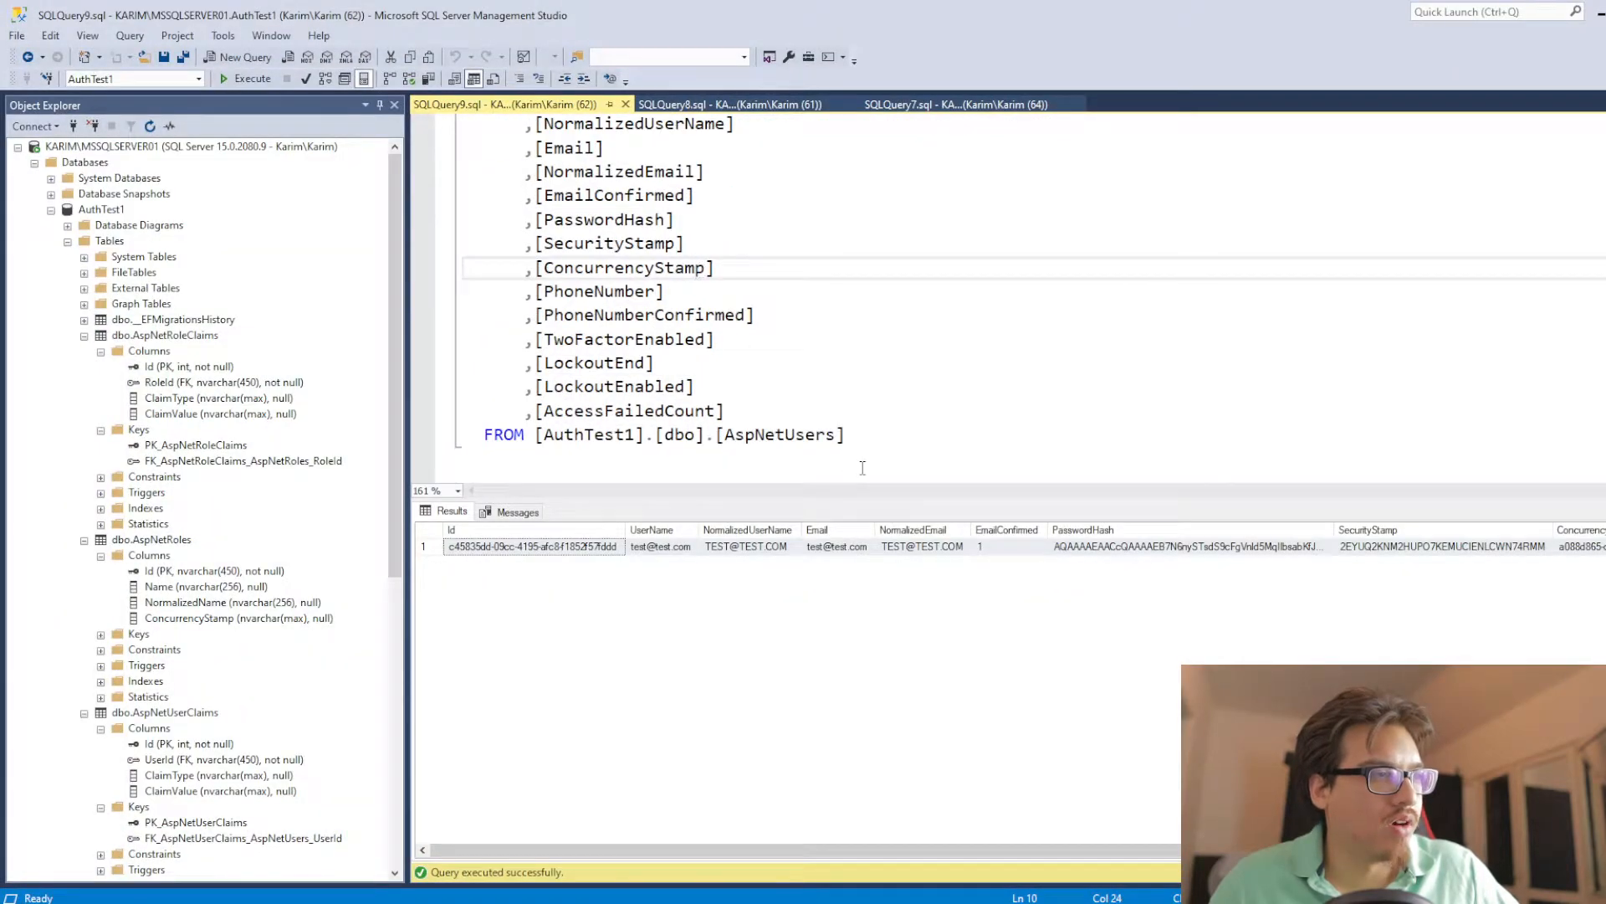
Expand and scroll the AuthTest1 Identity tables in Object Explorer to inspect their columns and keys.
left_click(760, 435)
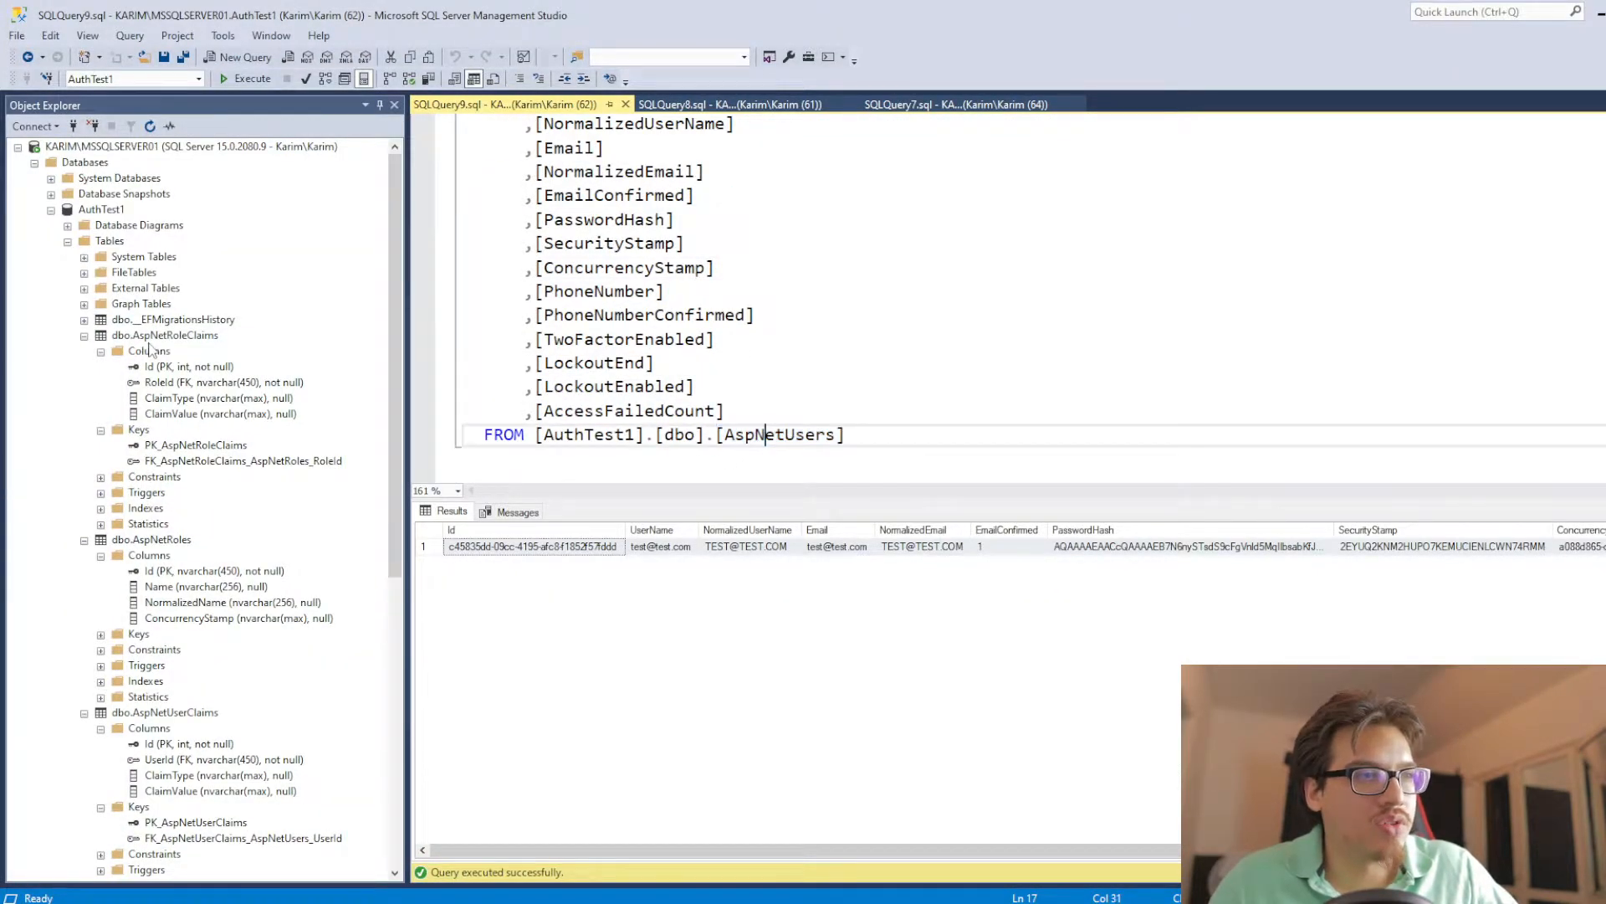
scroll("down", 3)
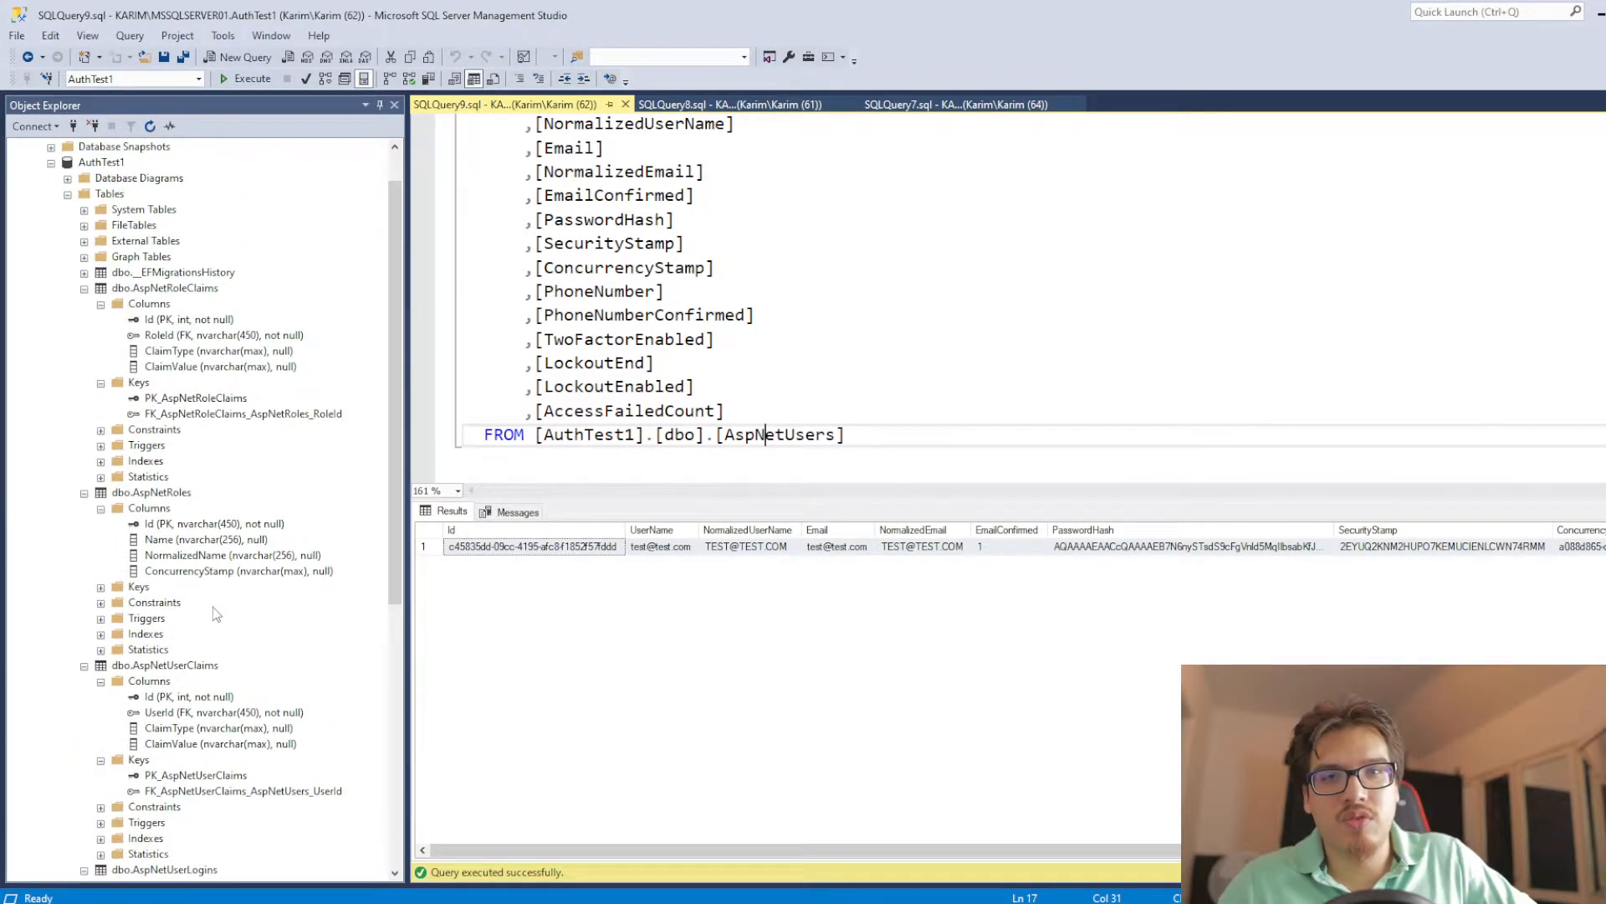
mouse_move(177, 727)
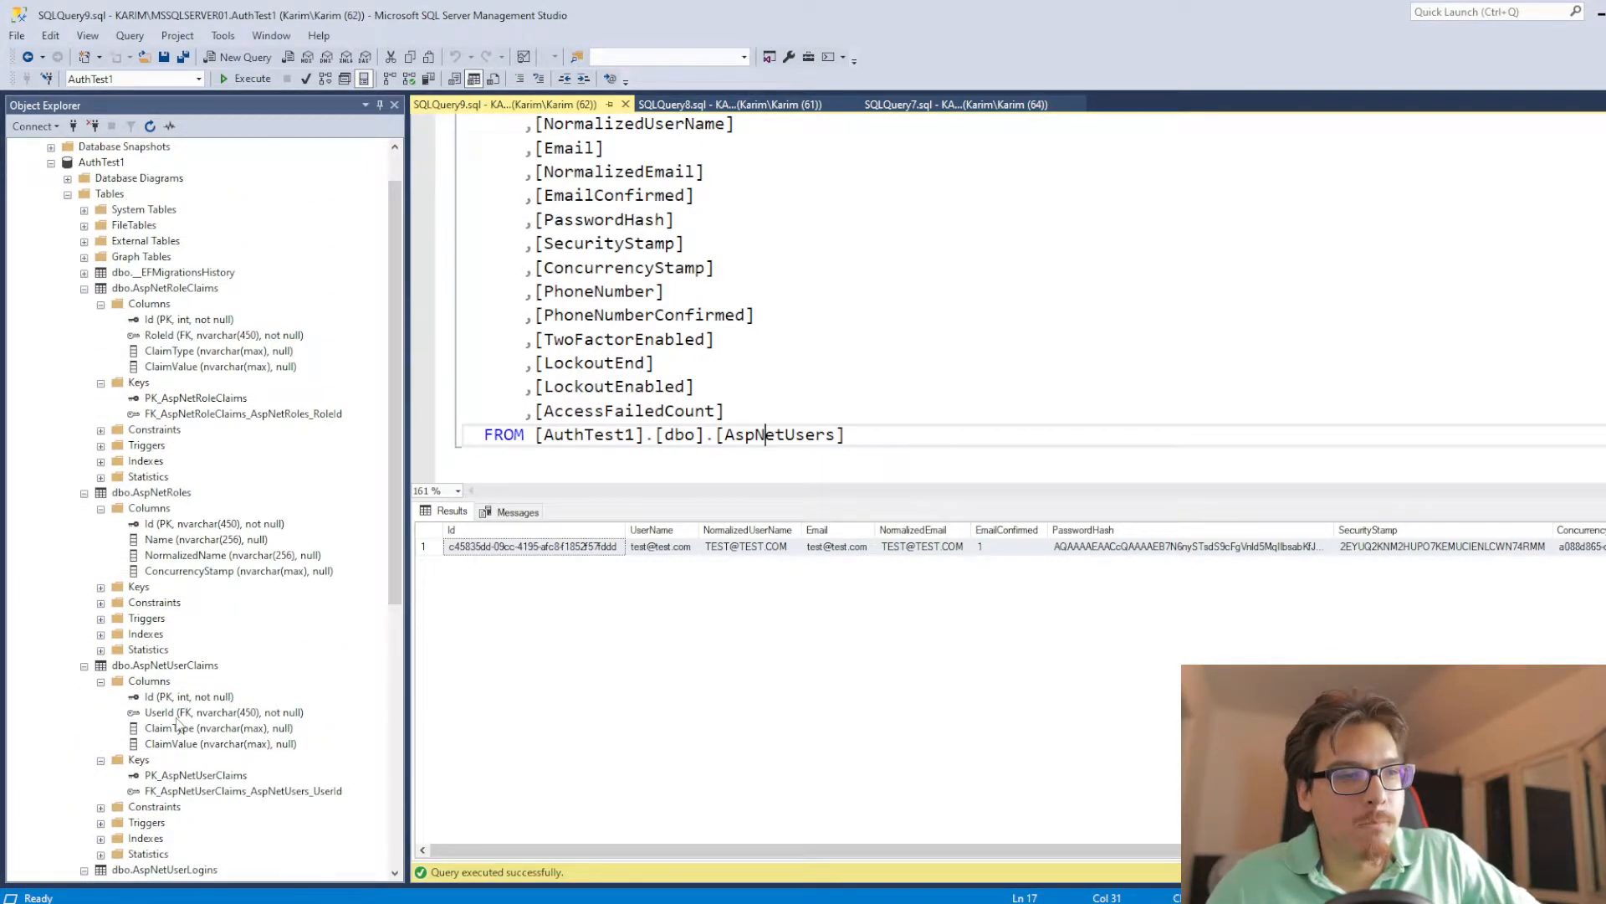
scroll("down", 3)
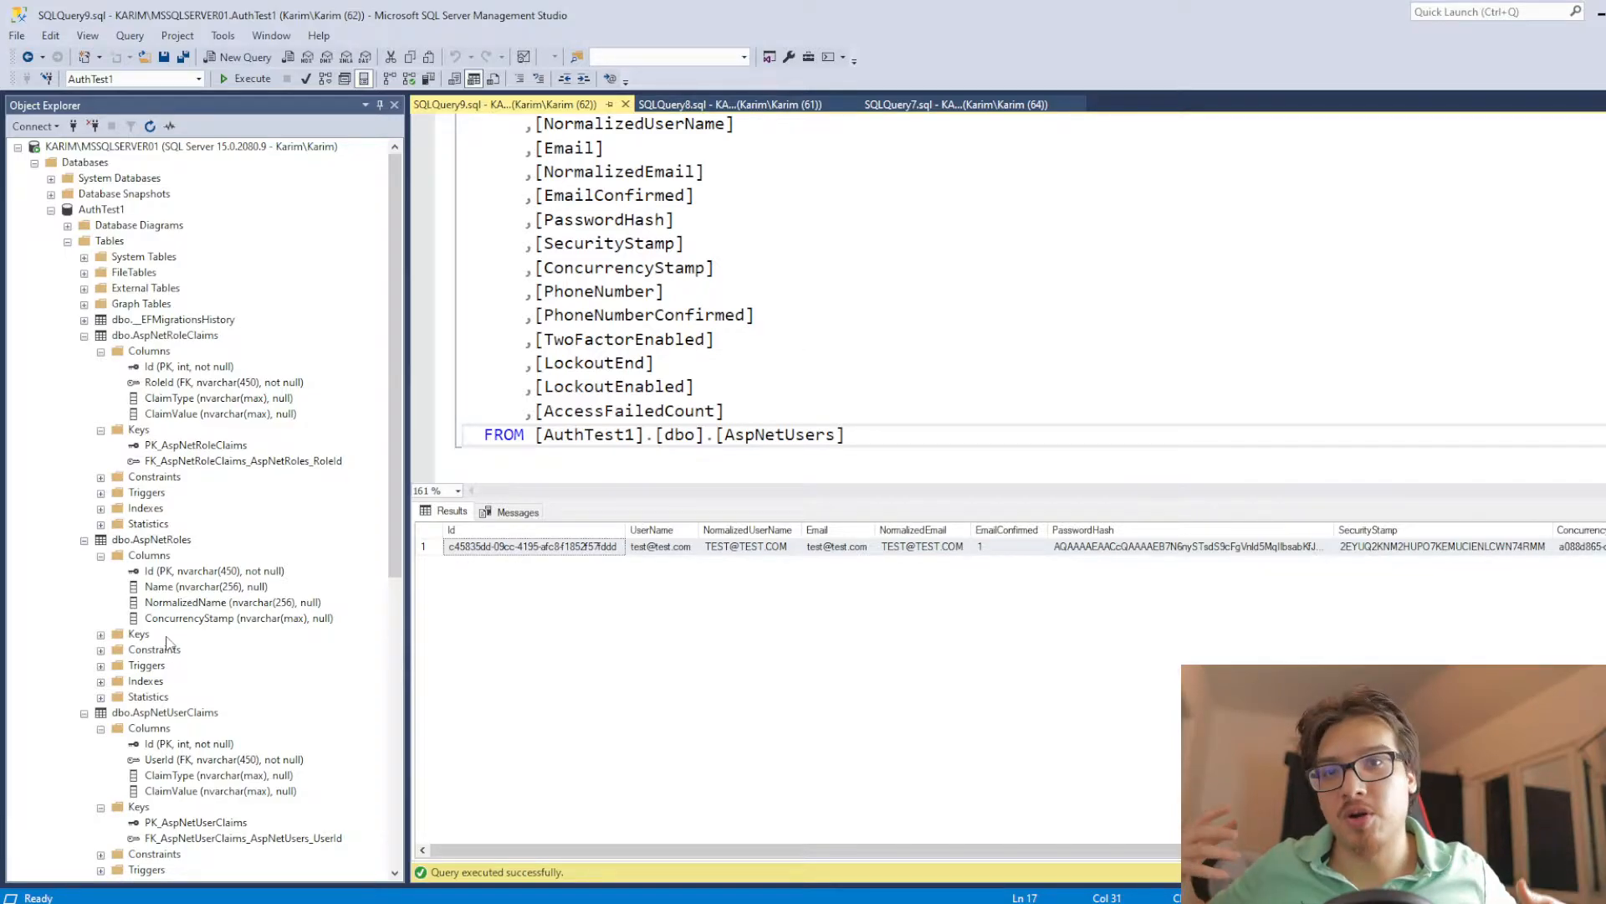
left_click(762, 435)
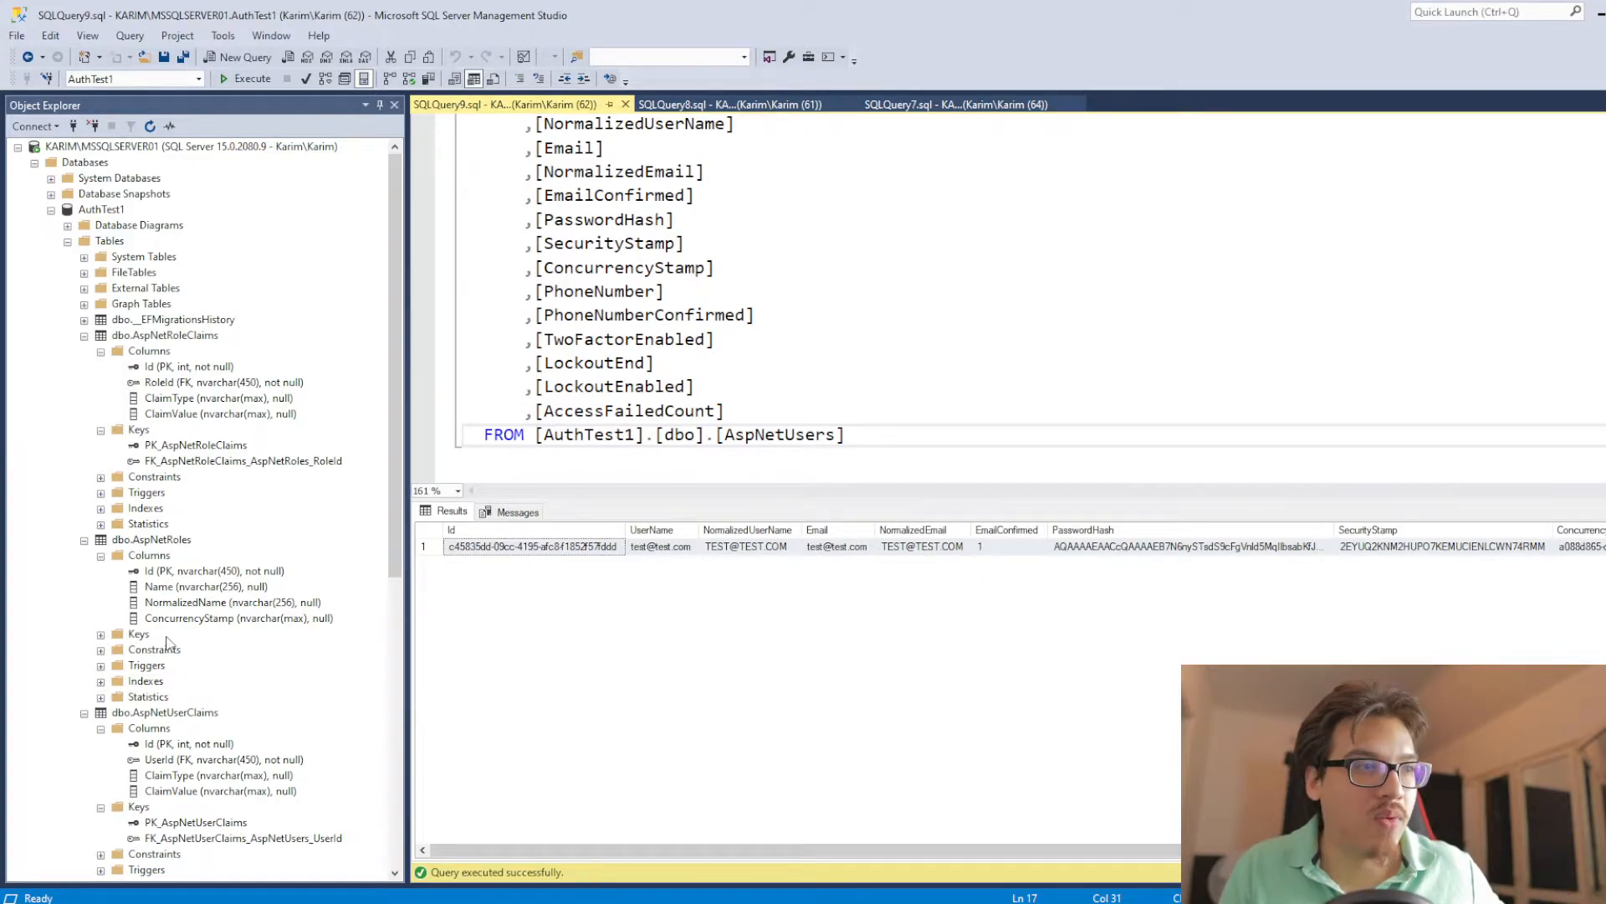
scroll("down", 3)
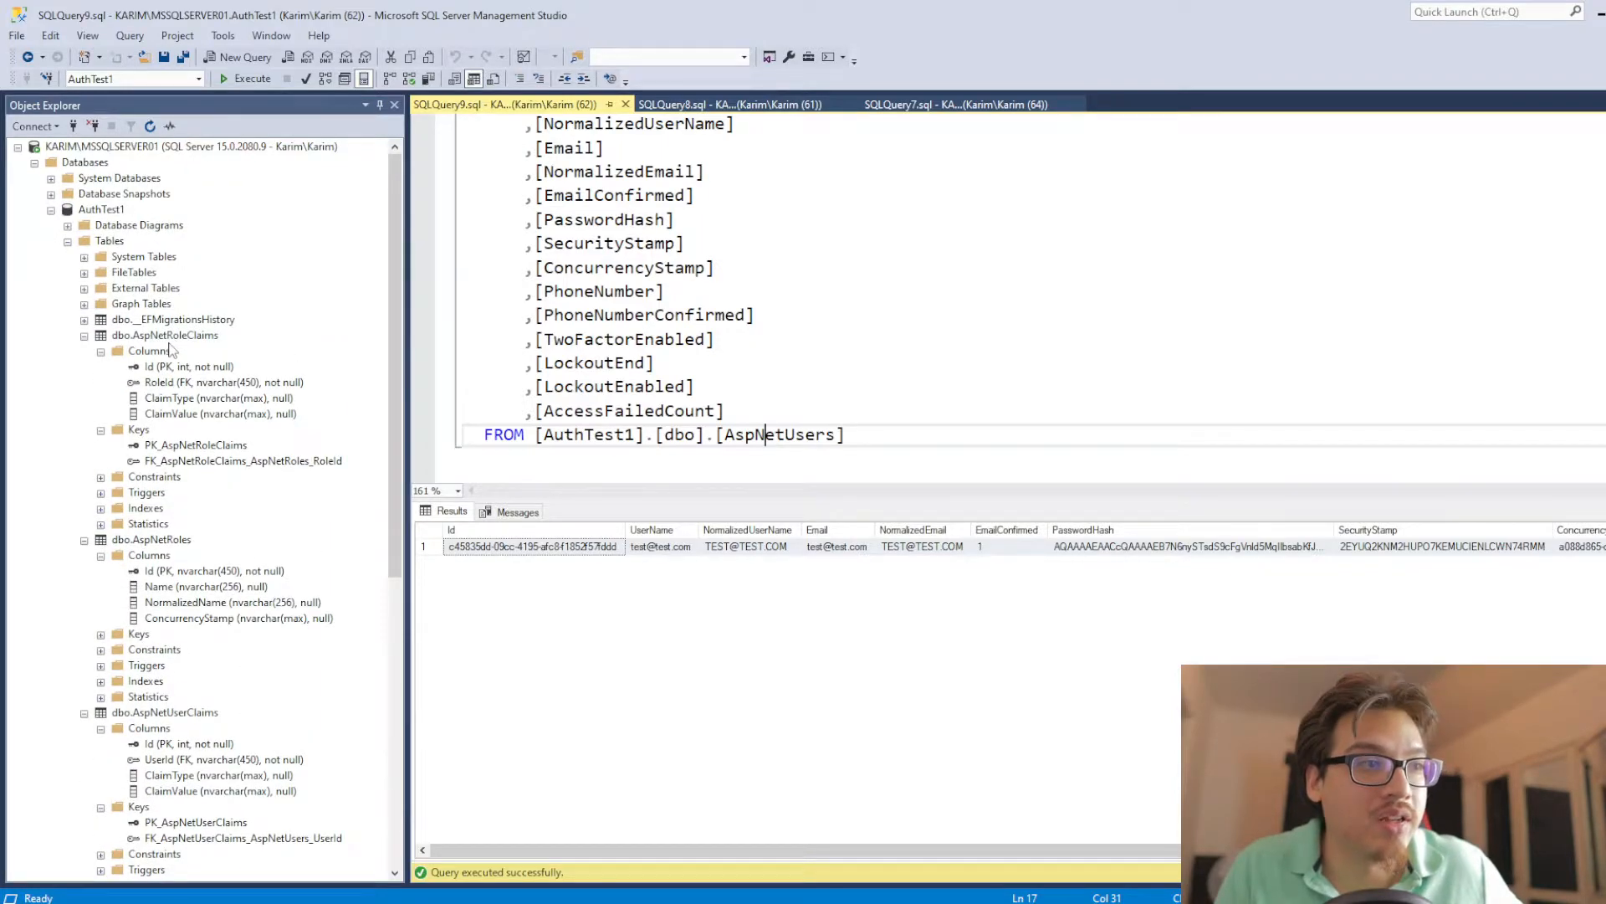
scroll("down", 3)
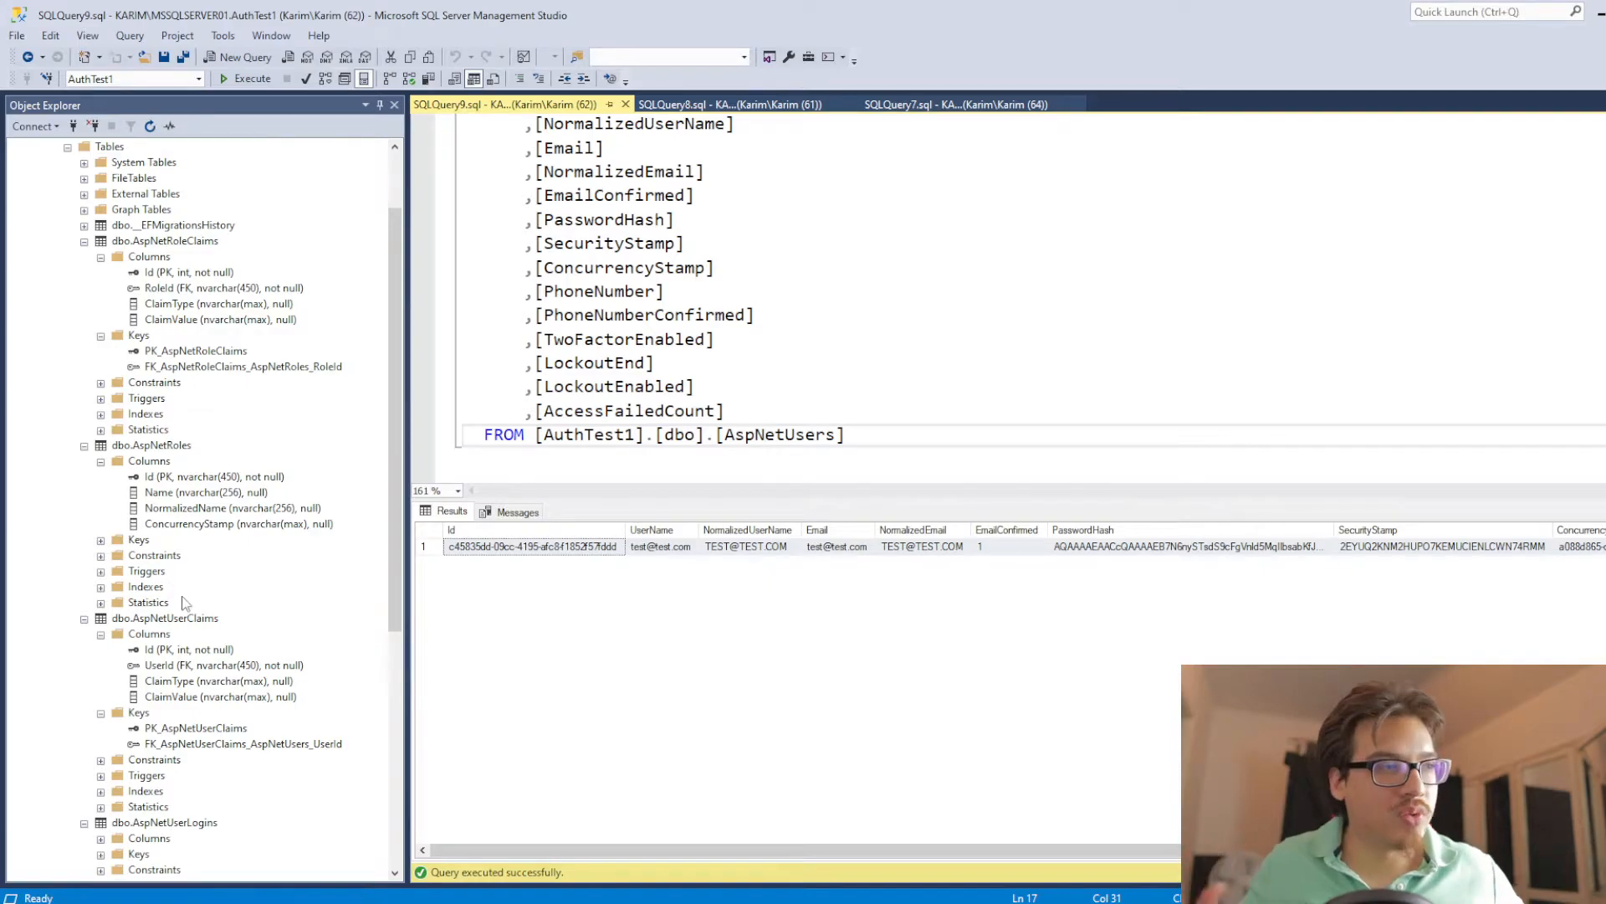
mouse_move(728, 442)
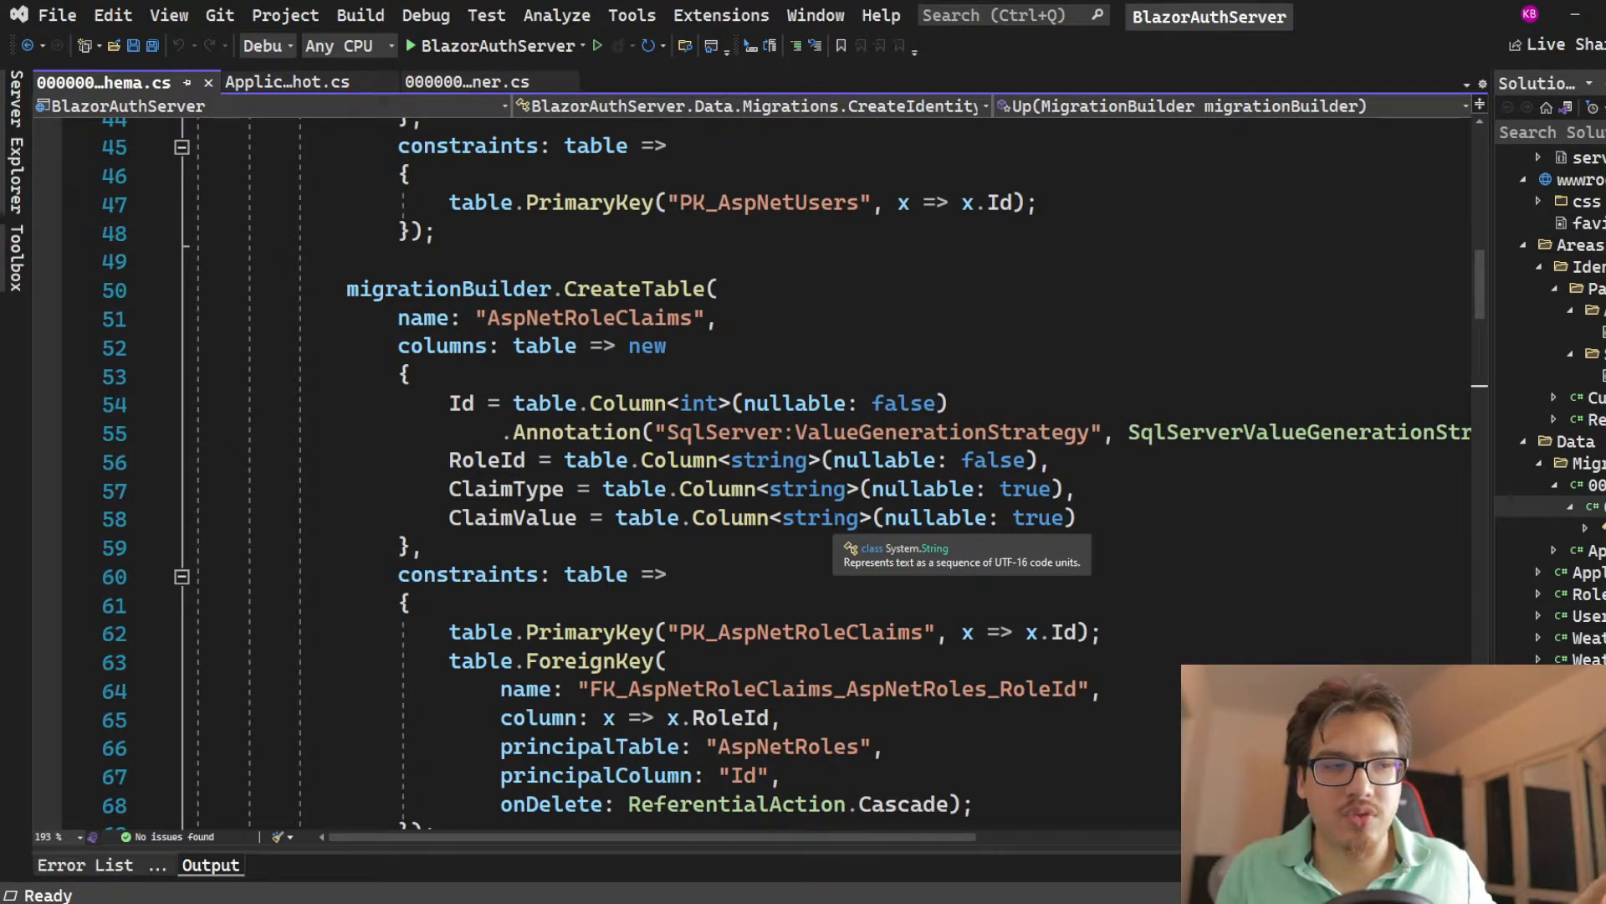
scroll("up", 3)
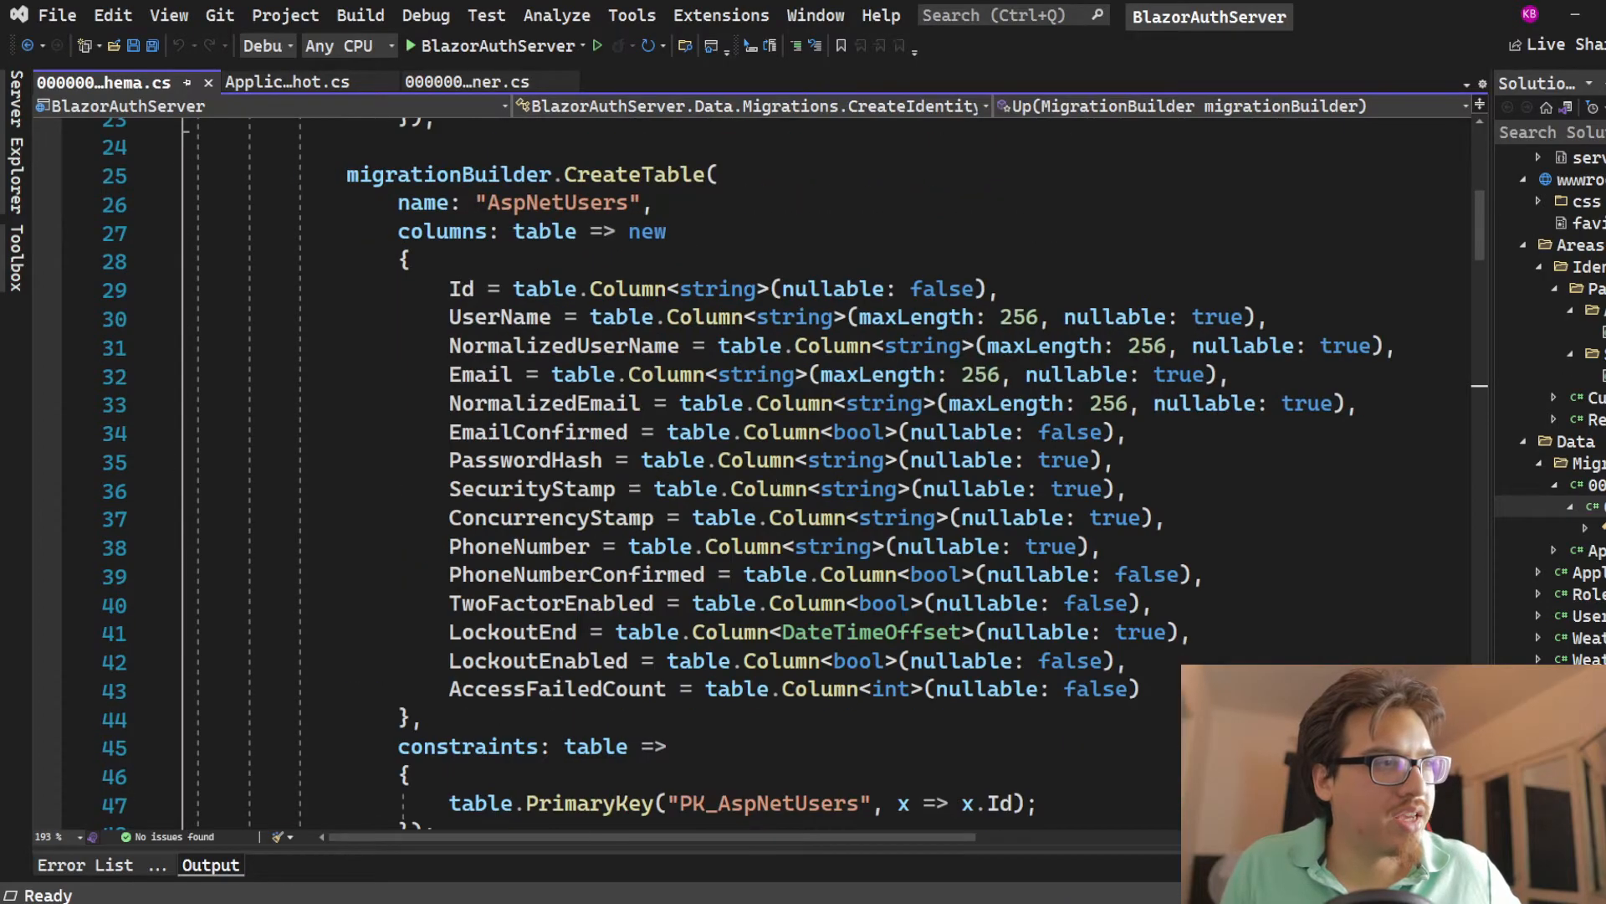
scroll("down", 3)
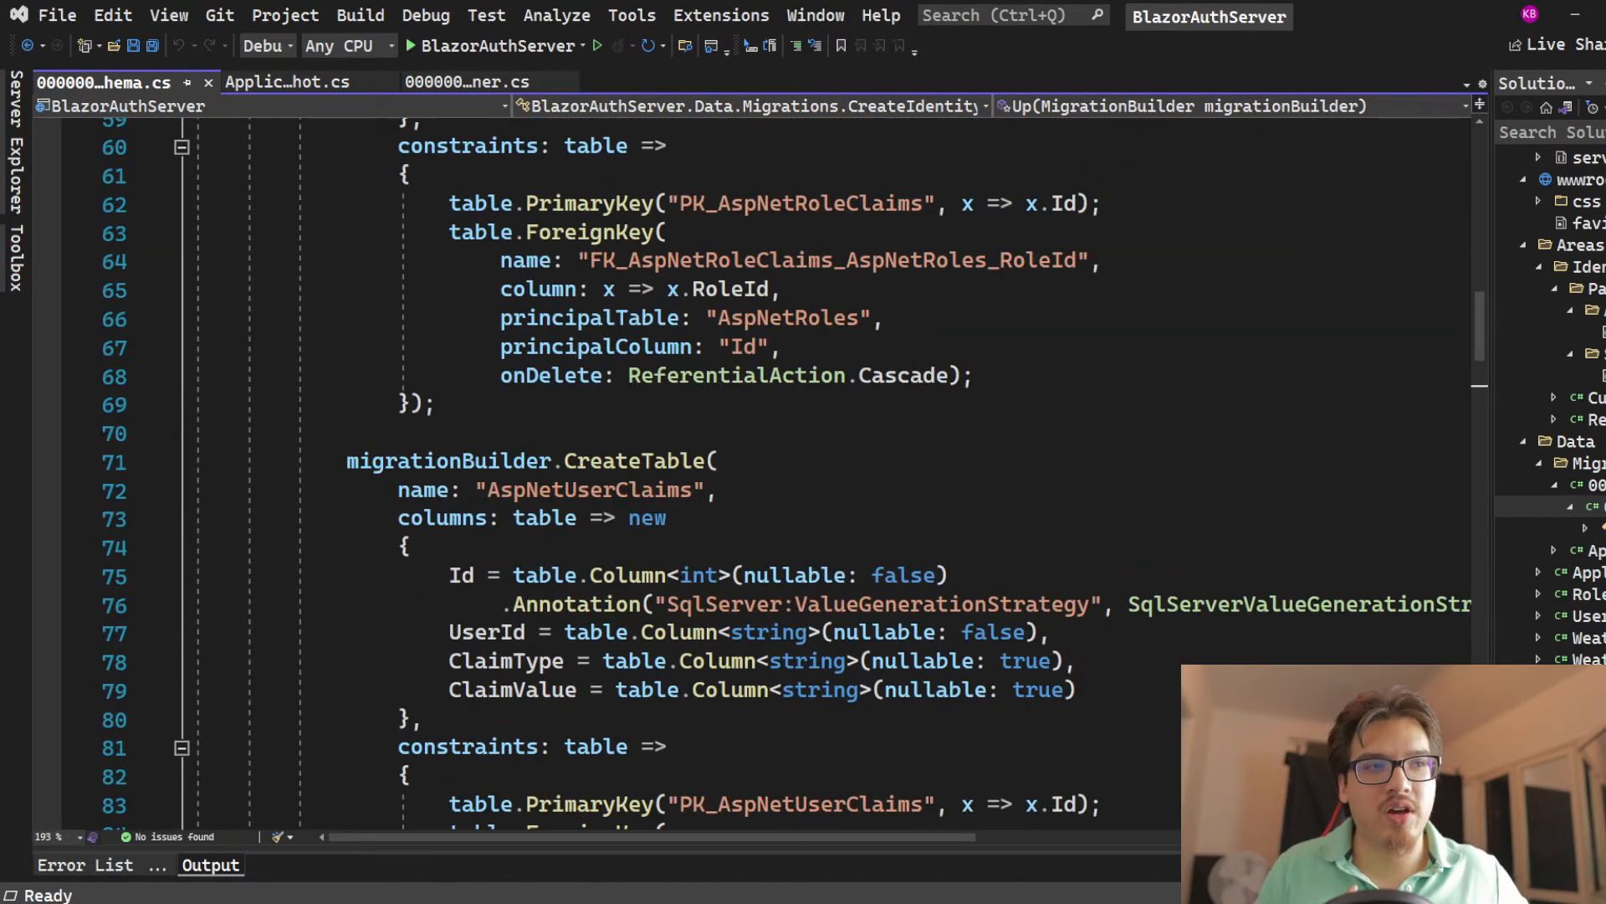
scroll("up", 3)
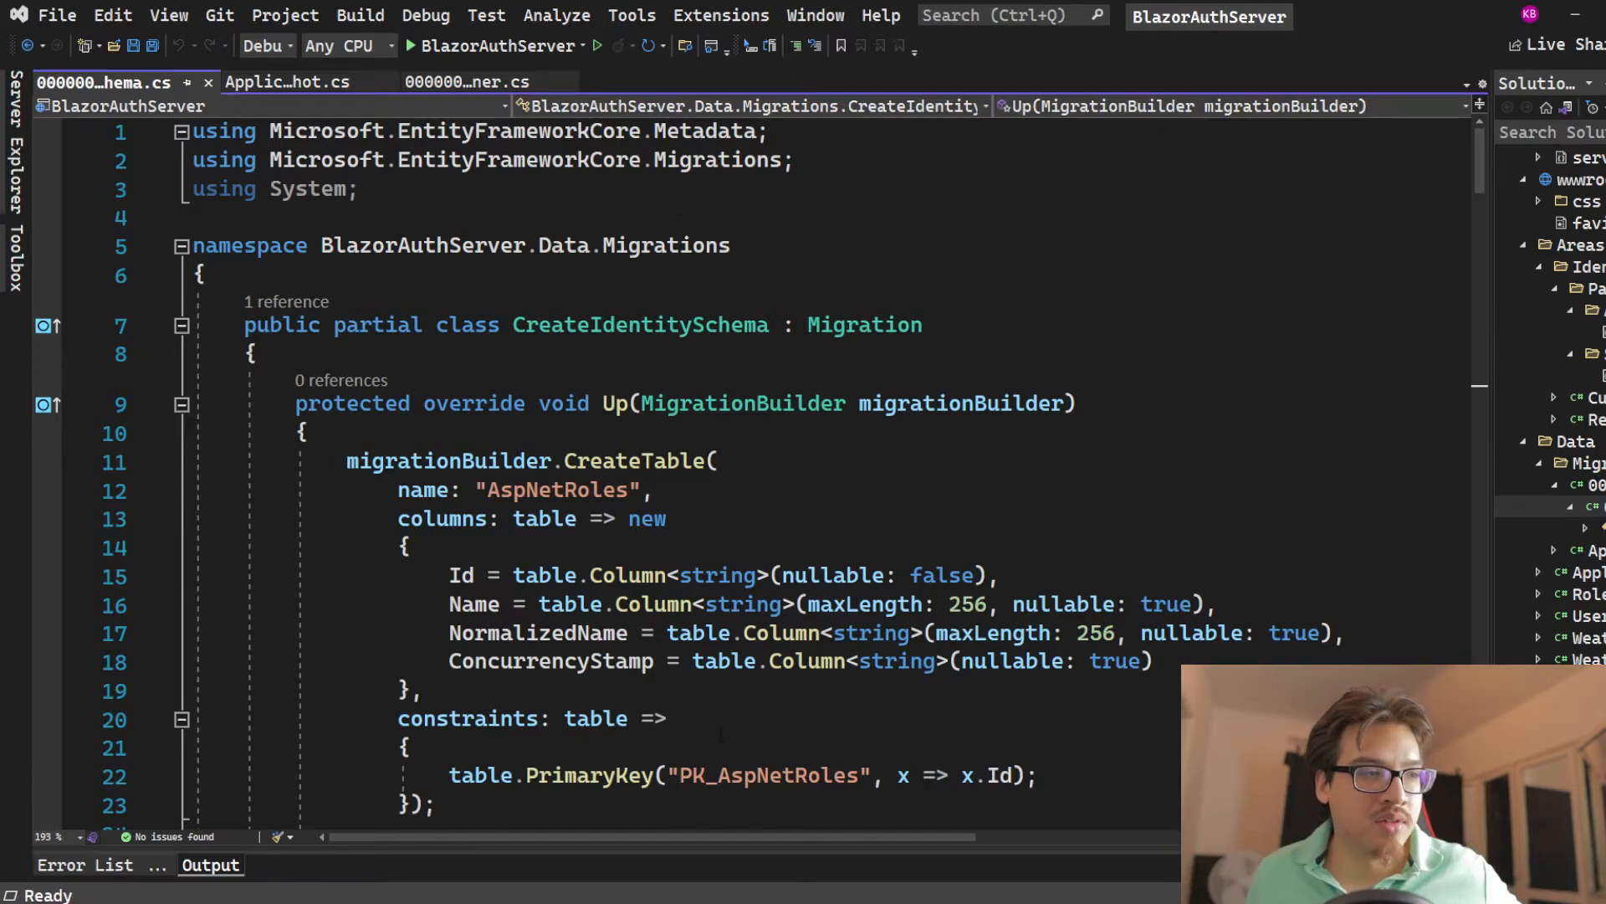
scroll("down", 3)
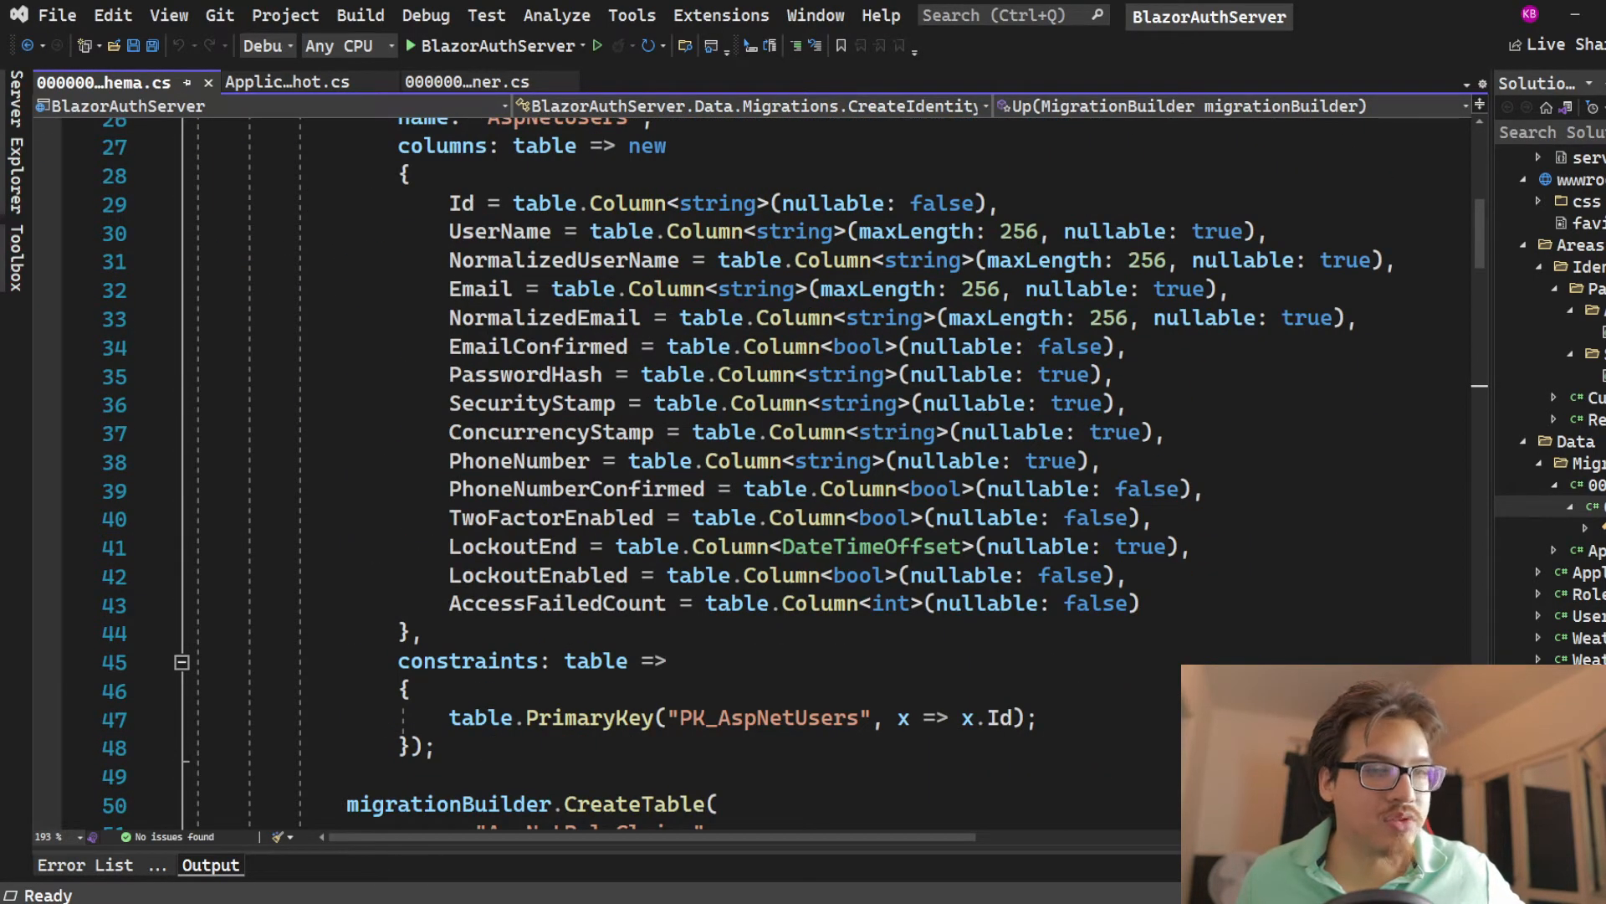
scroll("down", 3)
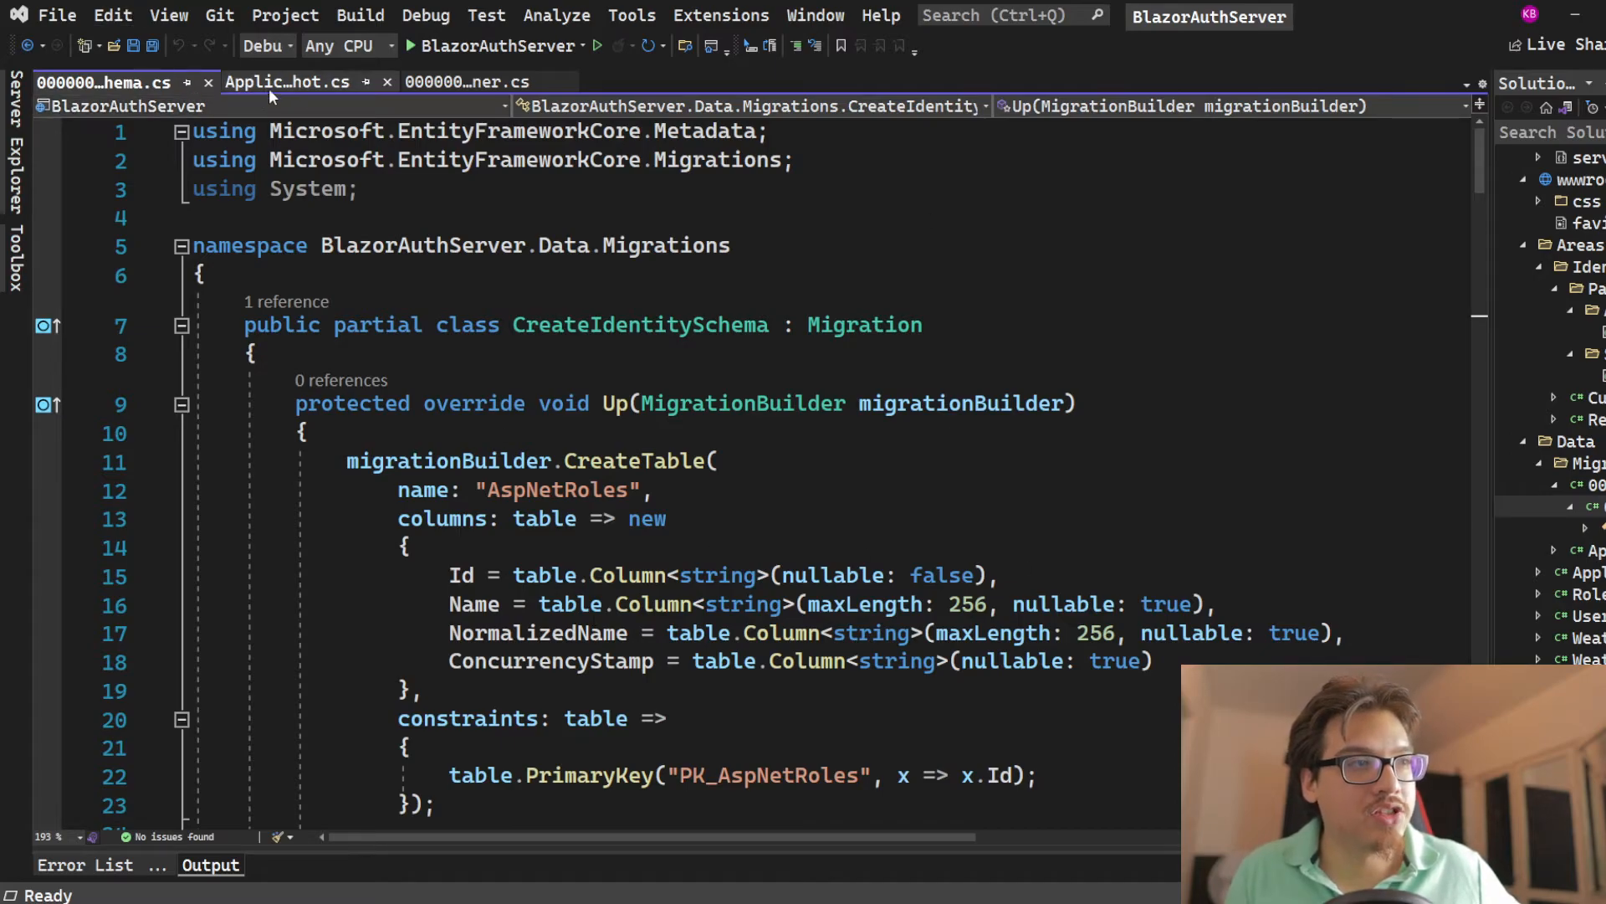
left_click(474, 82)
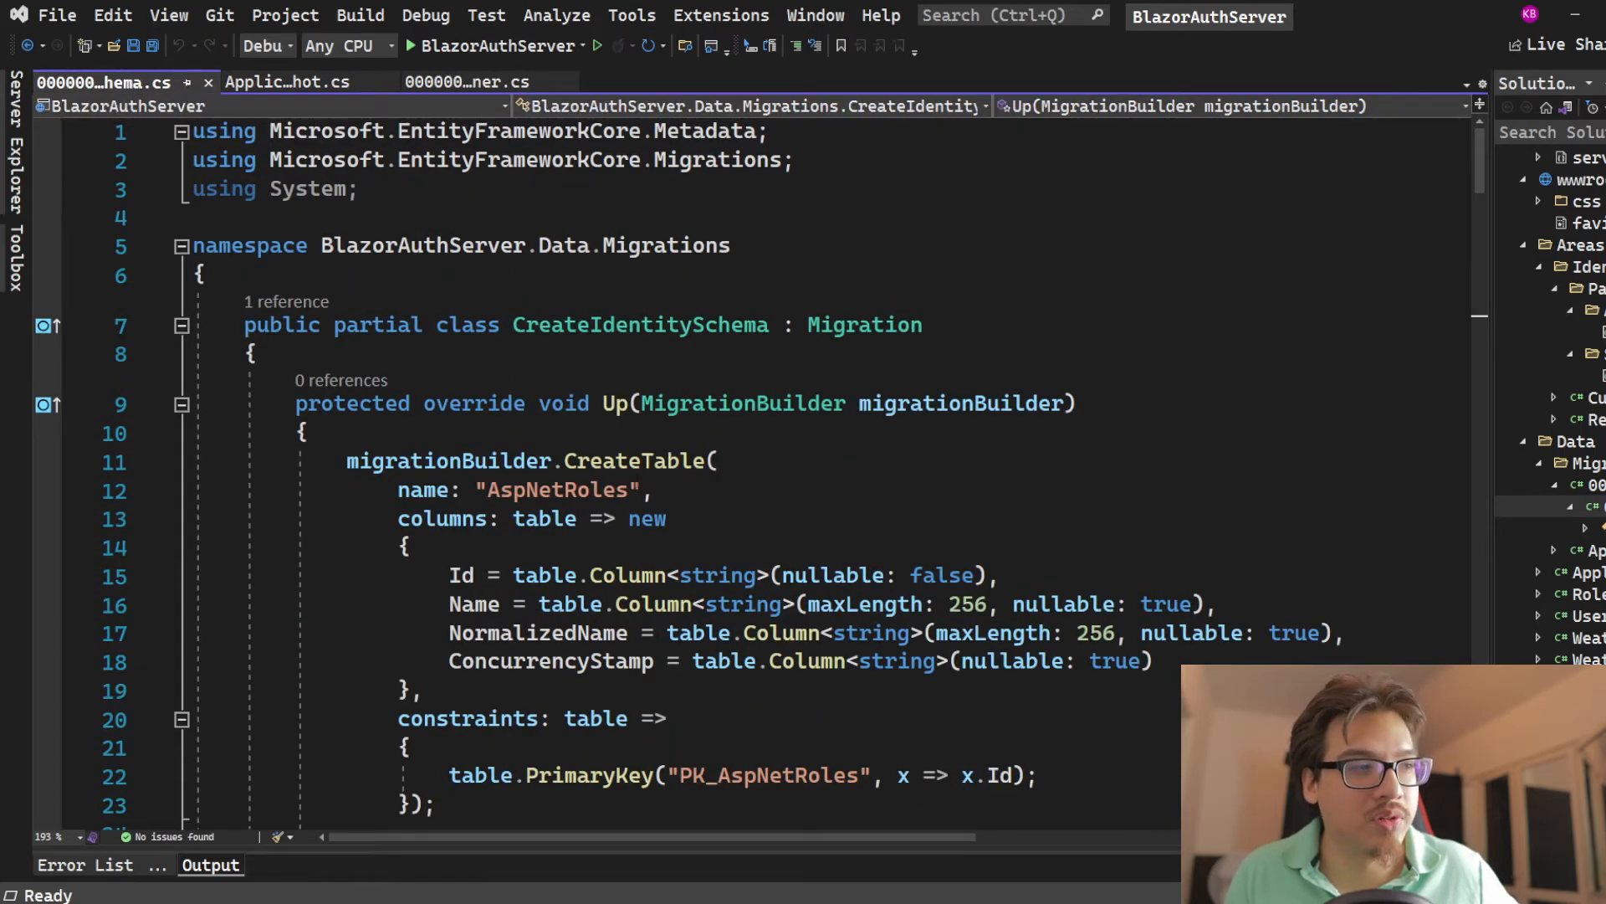
scroll("down", 3)
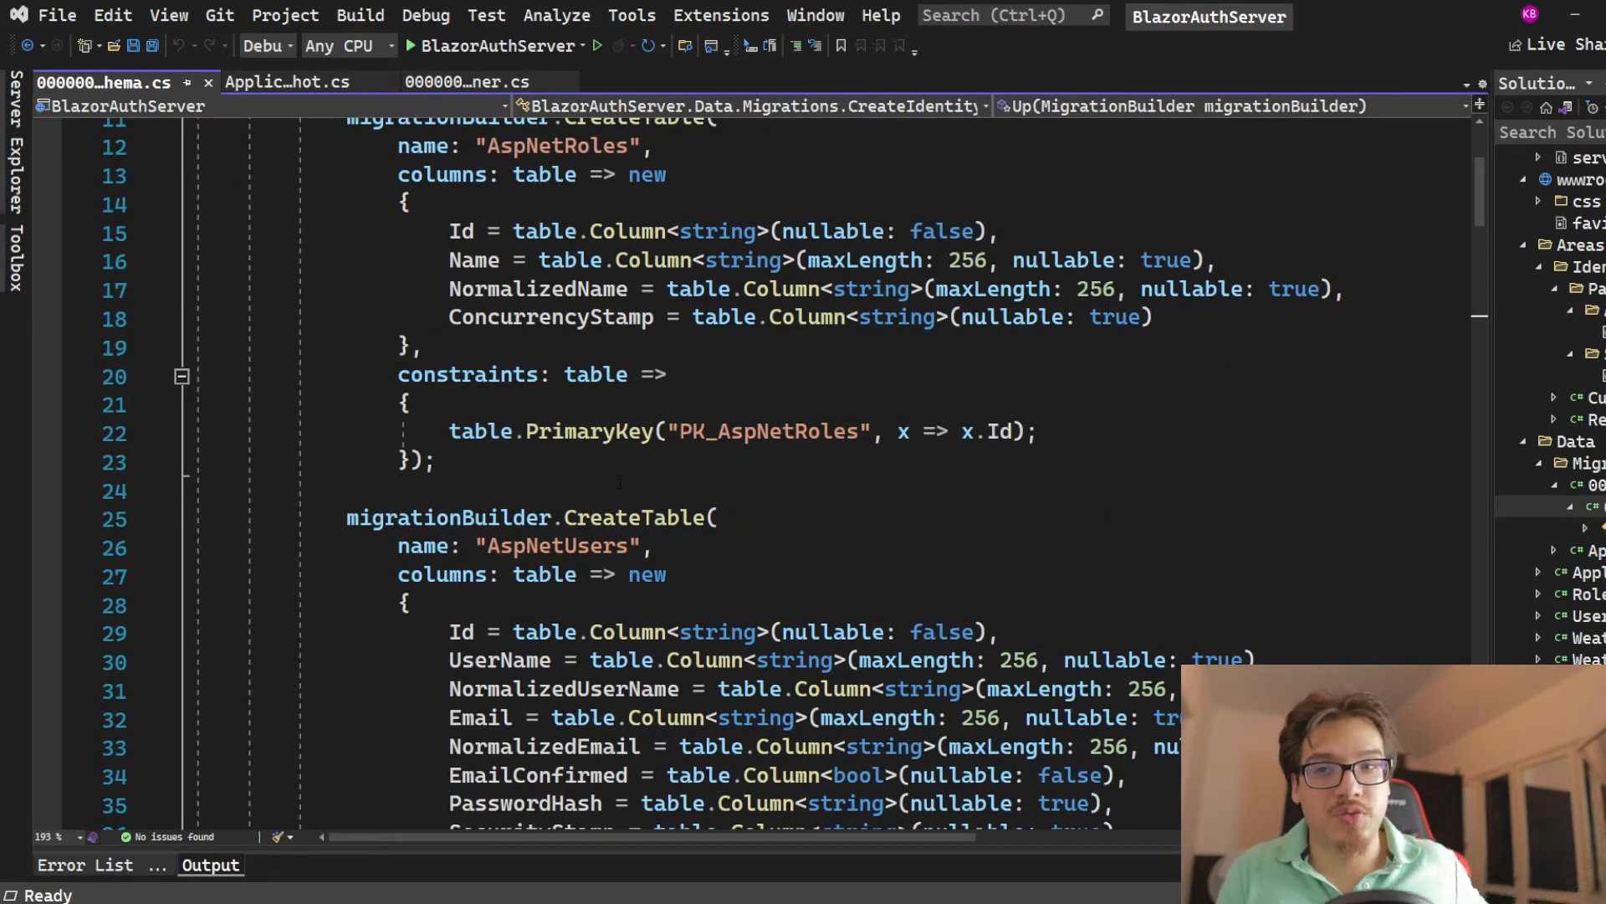